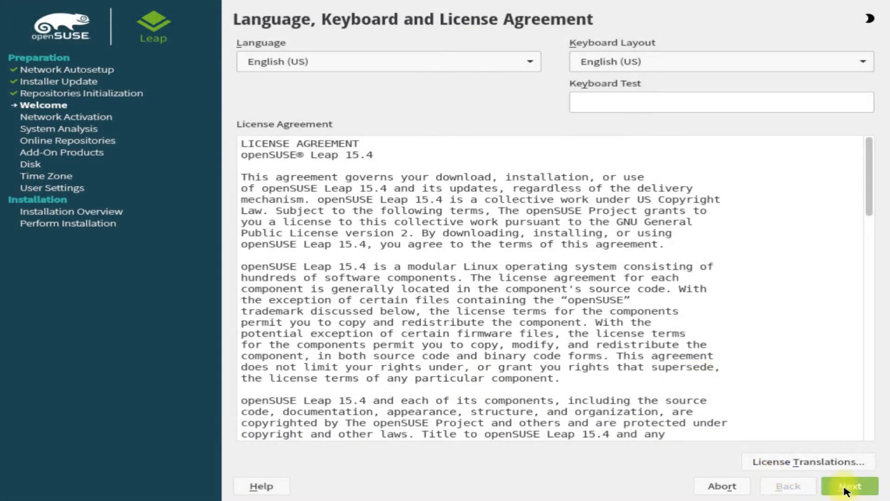
Step: Accept the license and continue past system probing to the online repositories prompt
{"action": "left_click", "coordinate": [848, 485]}
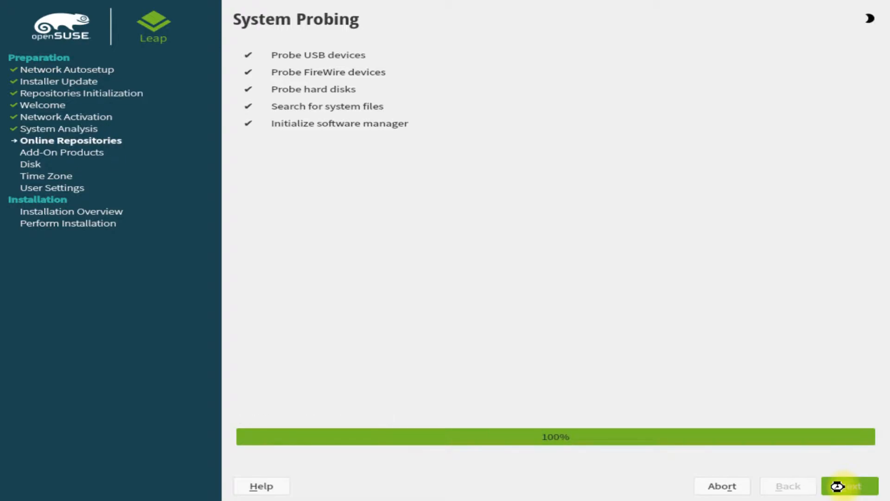
{"action": "left_click", "coordinate": [849, 485]}
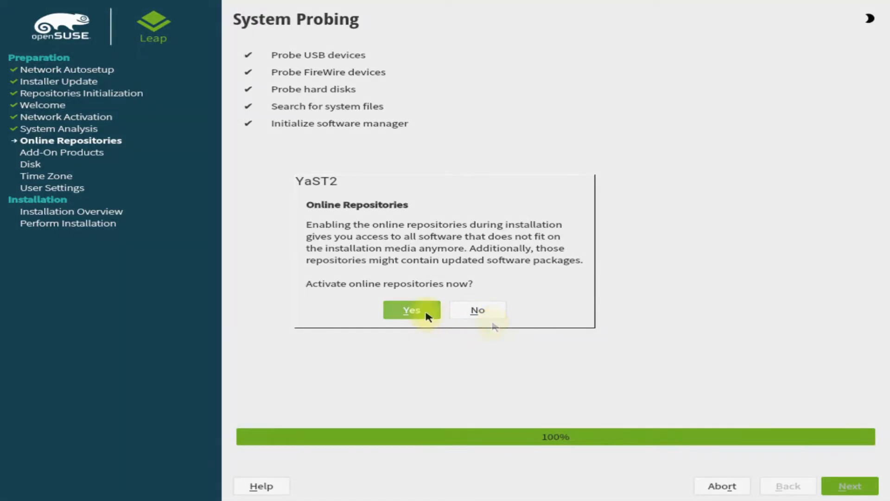
Step: Activate the online repositories, keeping the default selection, and continue to System Role
{"action": "left_click", "coordinate": [411, 310]}
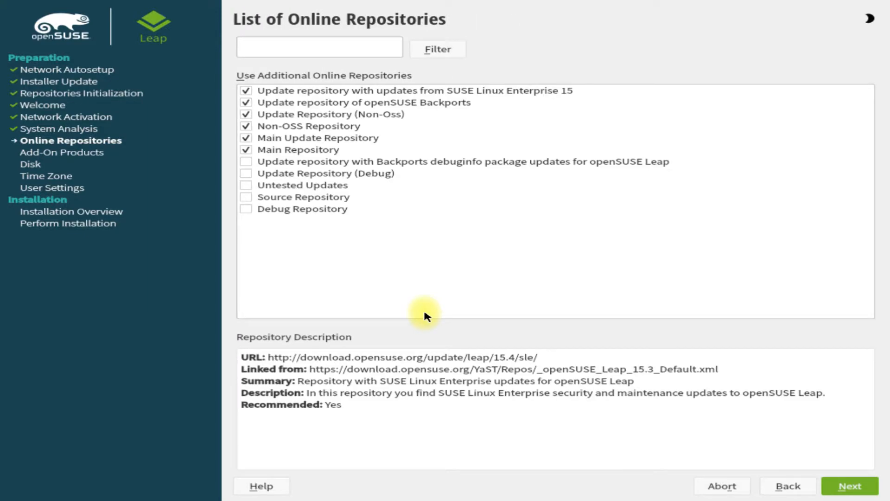
{"action": "mouse_move", "coordinate": [850, 485]}
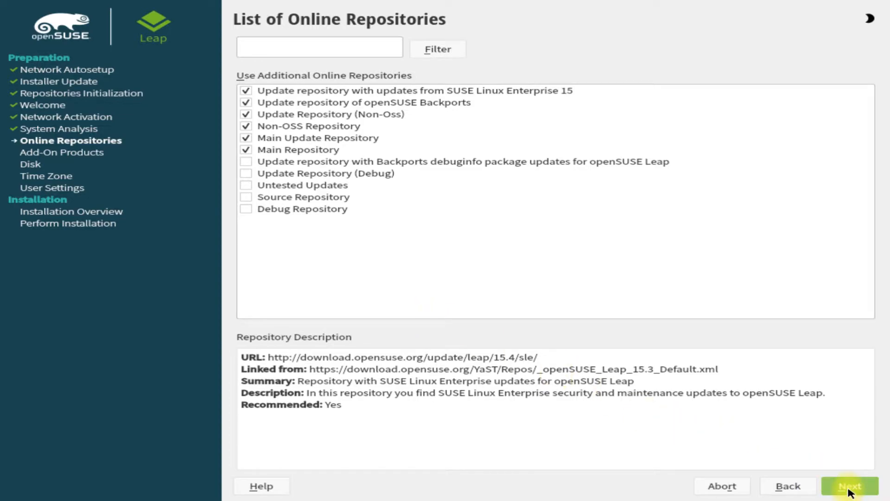
{"action": "left_click", "coordinate": [850, 484]}
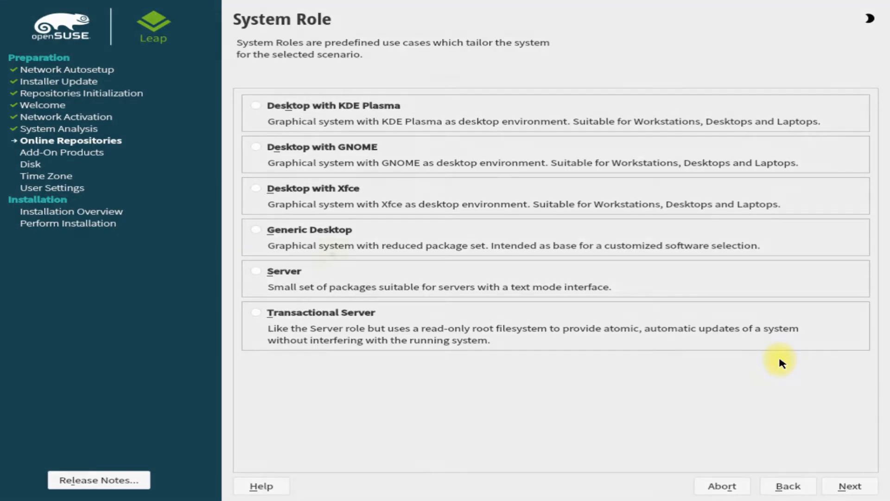
{"action": "mouse_move", "coordinate": [261, 164]}
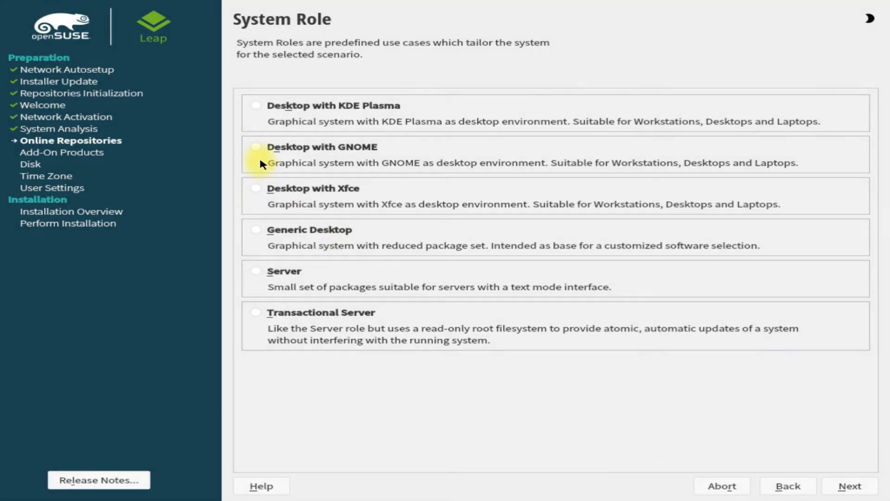
Step: Choose Desktop with GNOME as the system role and continue to the suggested partitioning
{"action": "left_click", "coordinate": [256, 146]}
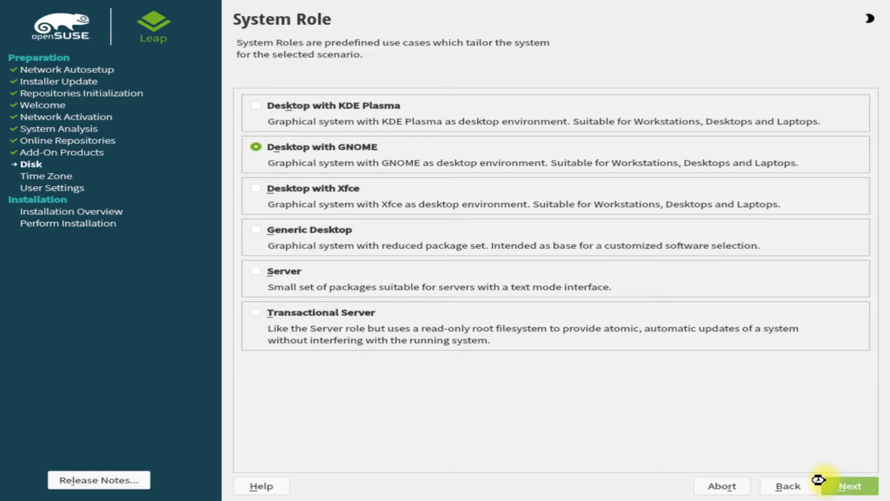
{"action": "left_click", "coordinate": [850, 484]}
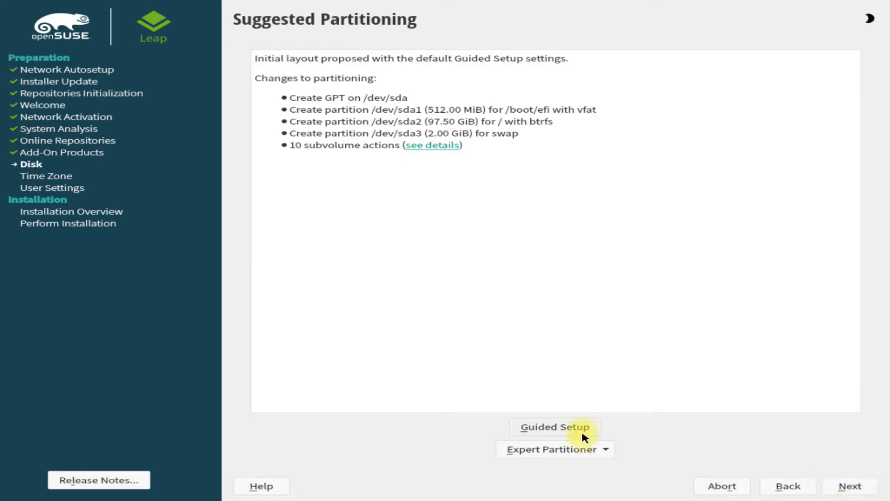
Step: Start the Expert Partitioner from the existing partitions on the 100 GiB disk
{"action": "left_click", "coordinate": [555, 449]}
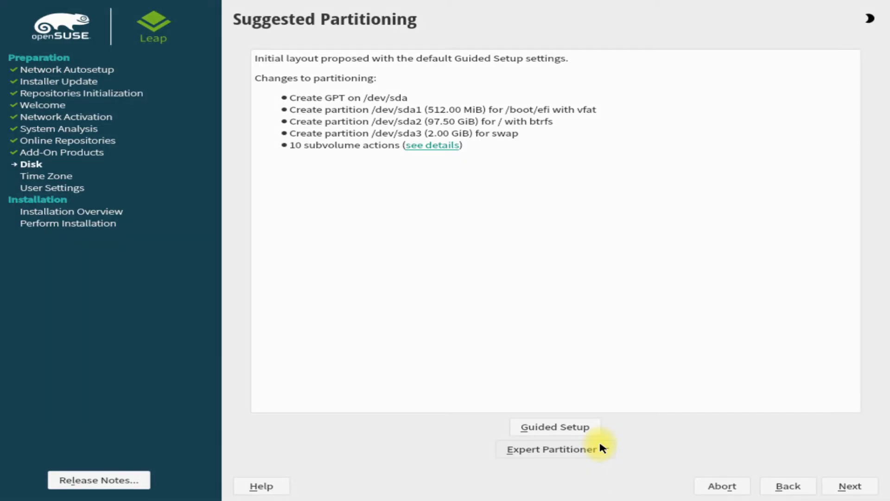
{"action": "left_click", "coordinate": [555, 448]}
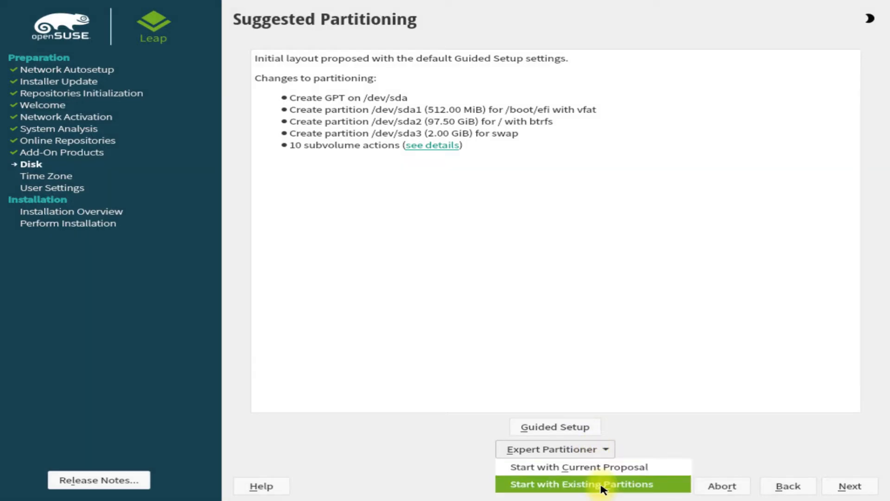
{"action": "left_click", "coordinate": [579, 484]}
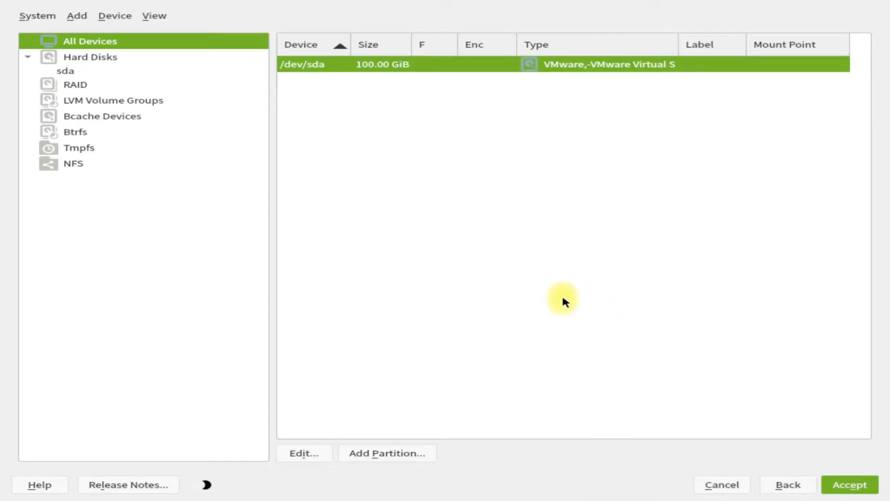
{"action": "mouse_move", "coordinate": [353, 64]}
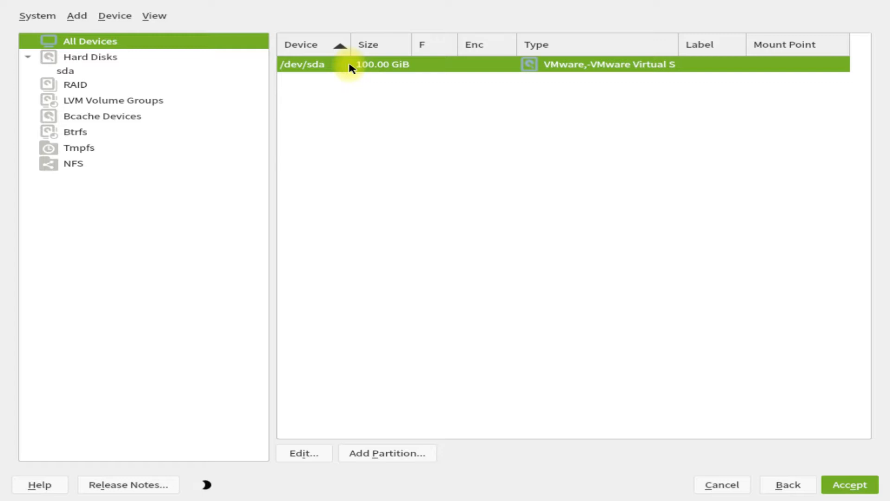
{"action": "mouse_move", "coordinate": [467, 263]}
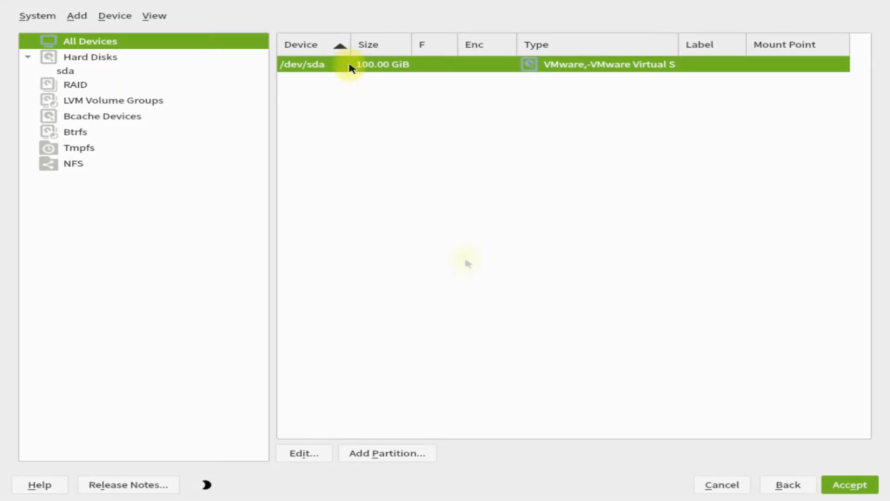
Step: Create a new GPT partition table on /dev/sda via Device > Create New Partition Table
{"action": "left_click", "coordinate": [77, 16]}
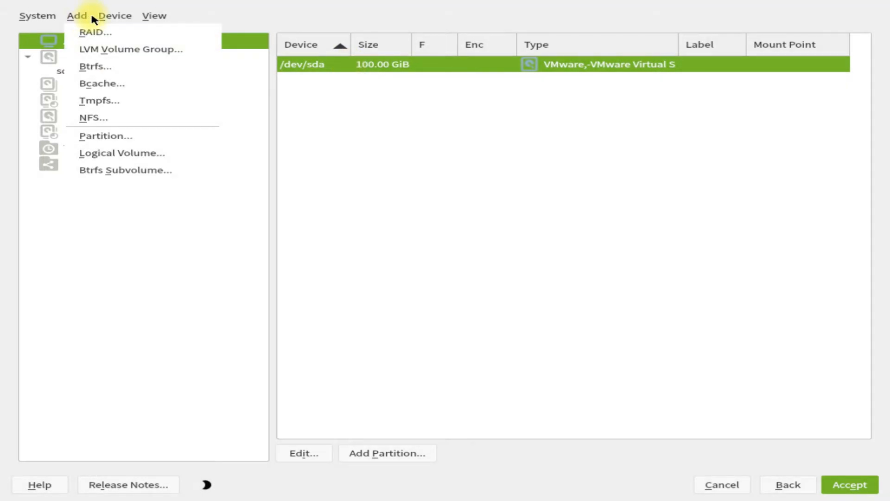
{"action": "left_click", "coordinate": [115, 15]}
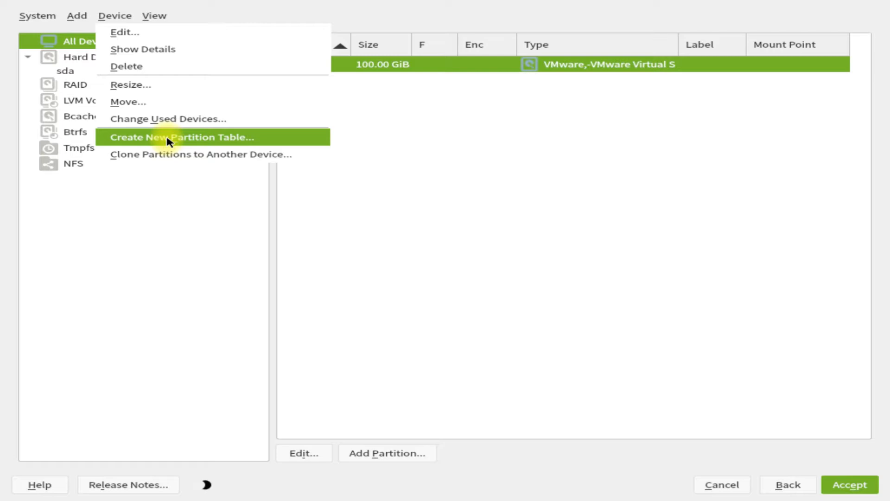
{"action": "left_click", "coordinate": [183, 137]}
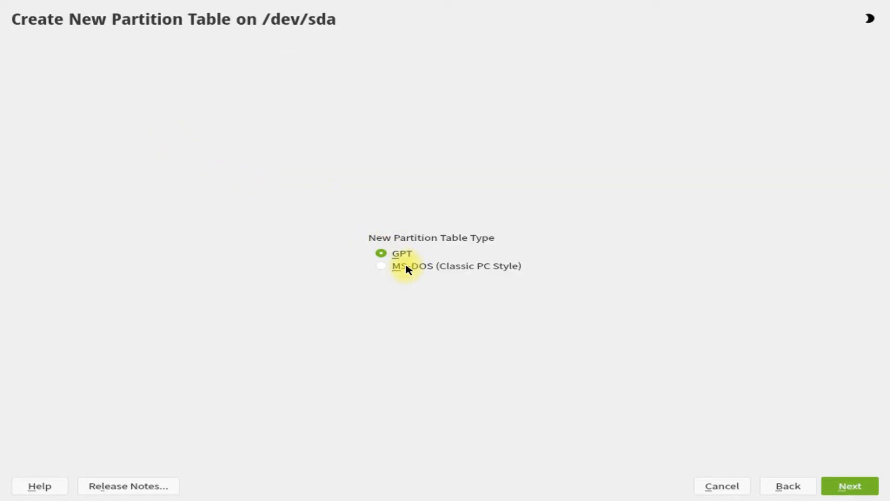
{"action": "left_click", "coordinate": [849, 484]}
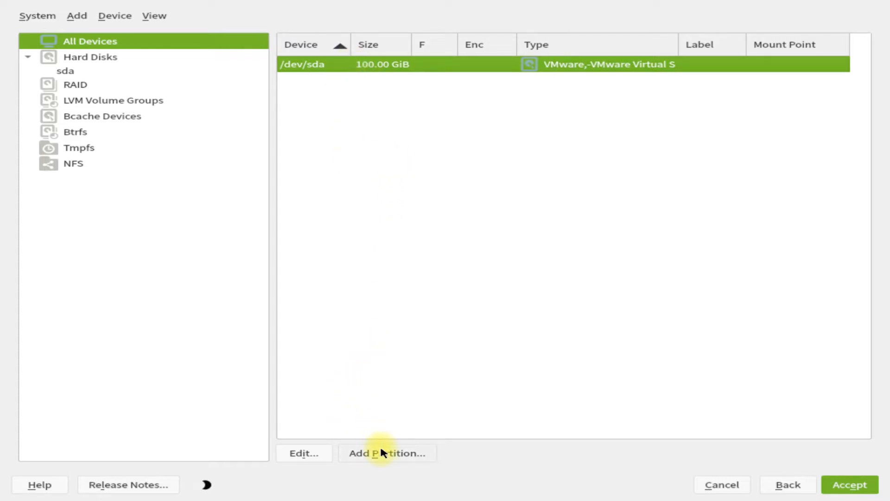
Step: Add a new 0.50 GiB partition on /dev/sda with the EFI Boot Partition role
{"action": "left_click", "coordinate": [387, 452]}
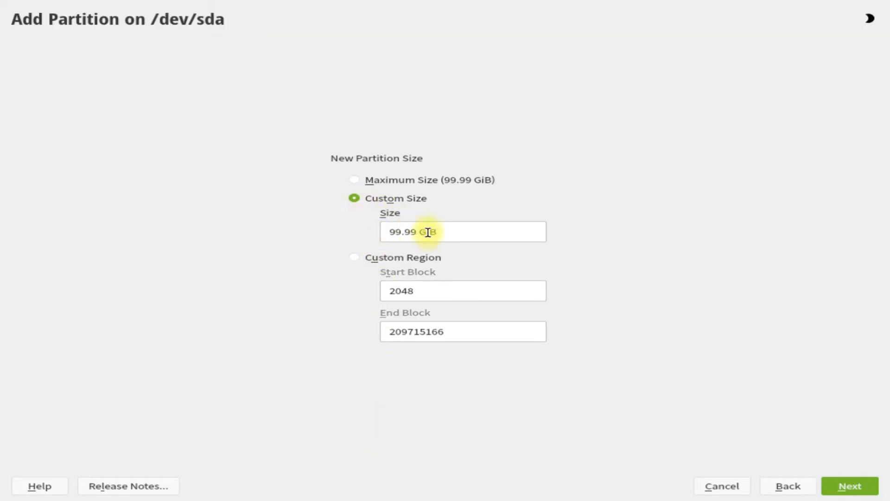
{"action": "double_click", "coordinate": [404, 232]}
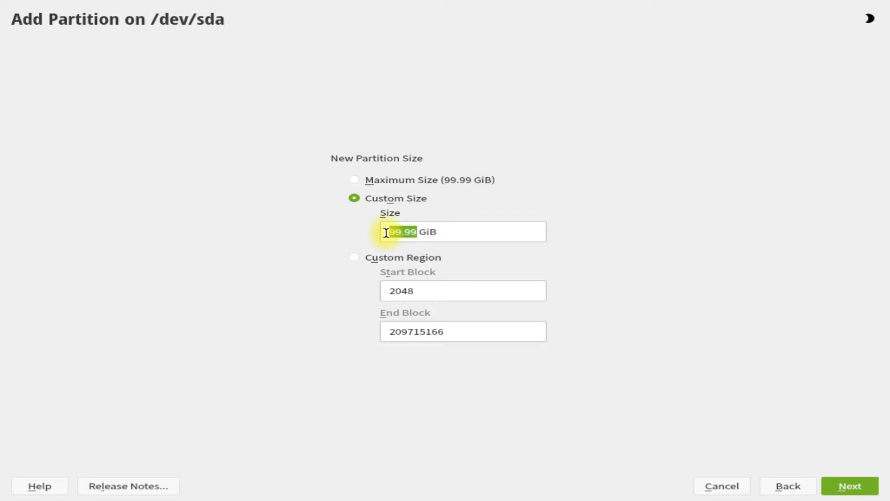
{"action": "type", "text": "512 MiB"}
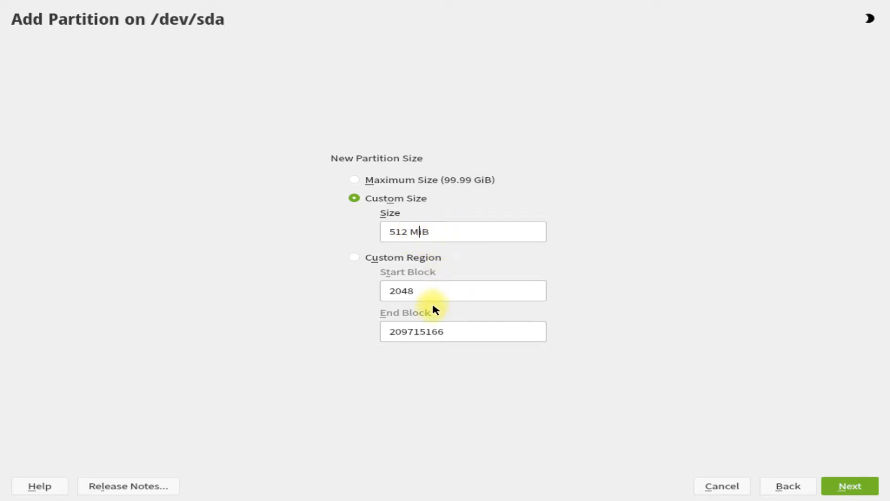
{"action": "left_click", "coordinate": [849, 485]}
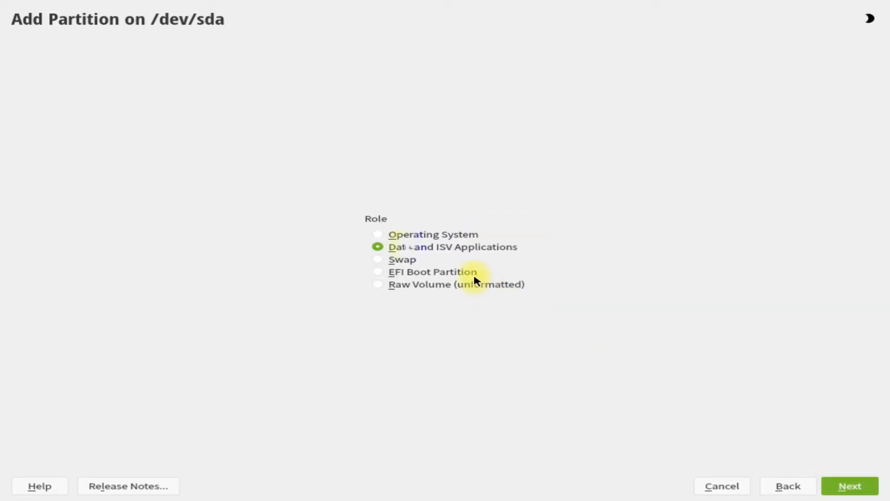
{"action": "mouse_move", "coordinate": [407, 277]}
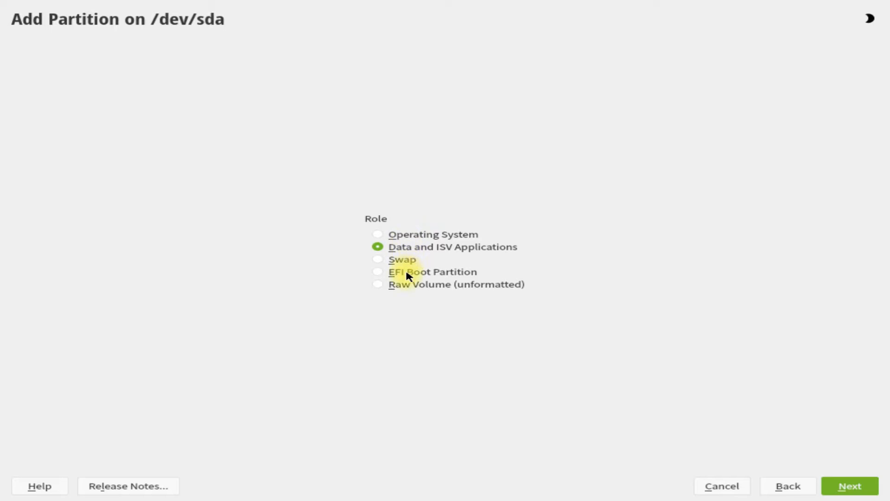
{"action": "left_click", "coordinate": [377, 272]}
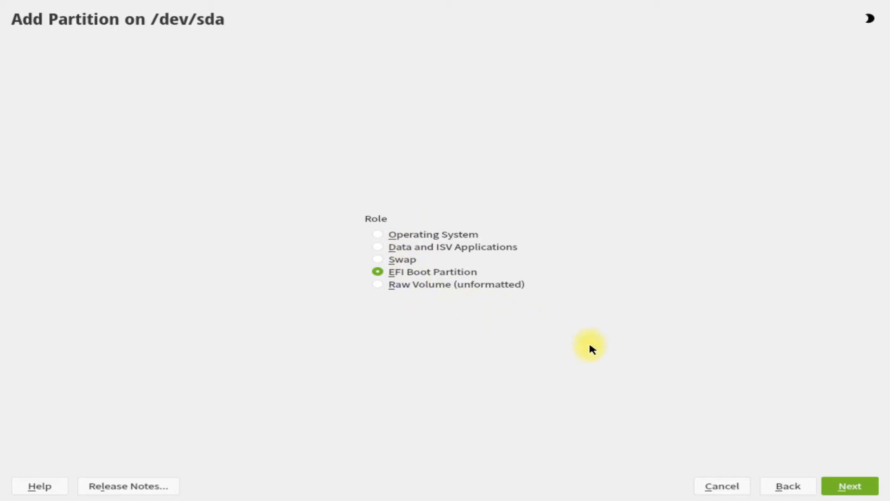
{"action": "left_click", "coordinate": [850, 485]}
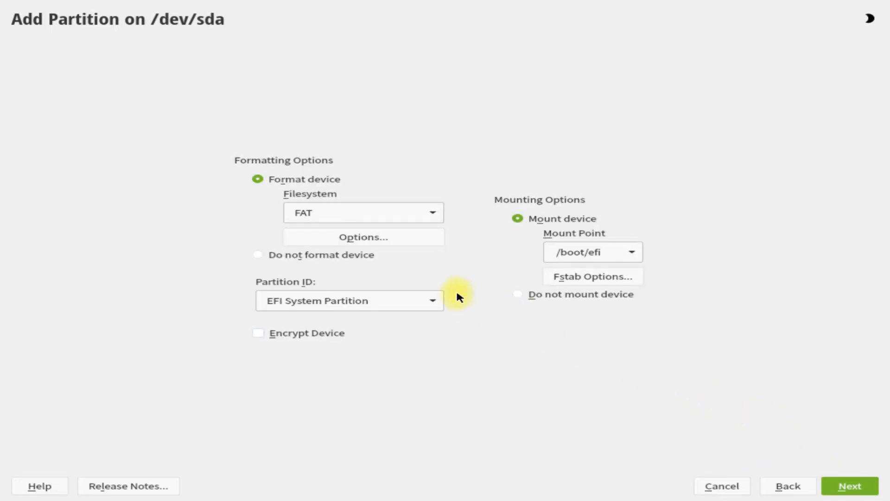
{"action": "mouse_move", "coordinate": [436, 305]}
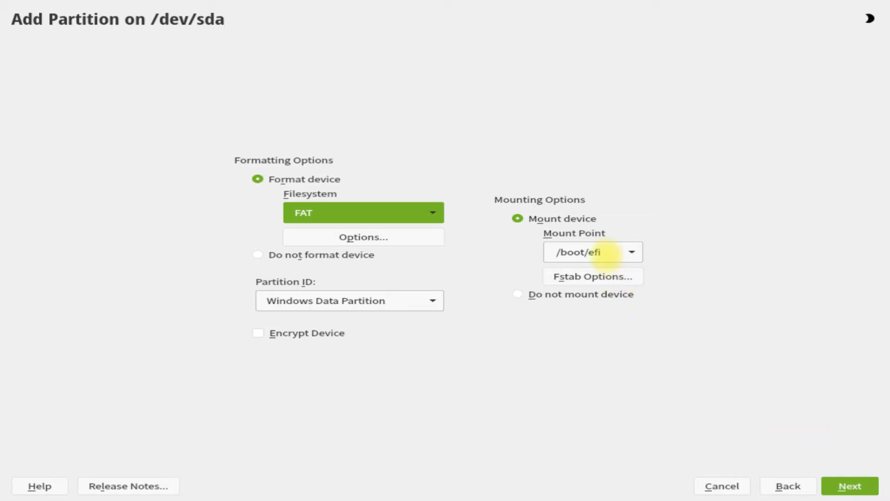
{"action": "mouse_move", "coordinate": [624, 255]}
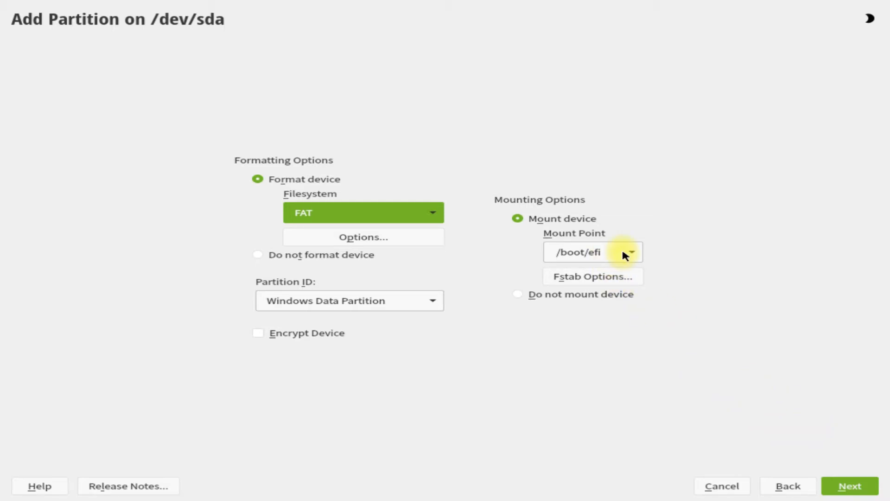
Step: Format it as FAT mounted at /boot/efi, creating sda1 as the EFI system partition
{"action": "left_click", "coordinate": [350, 300]}
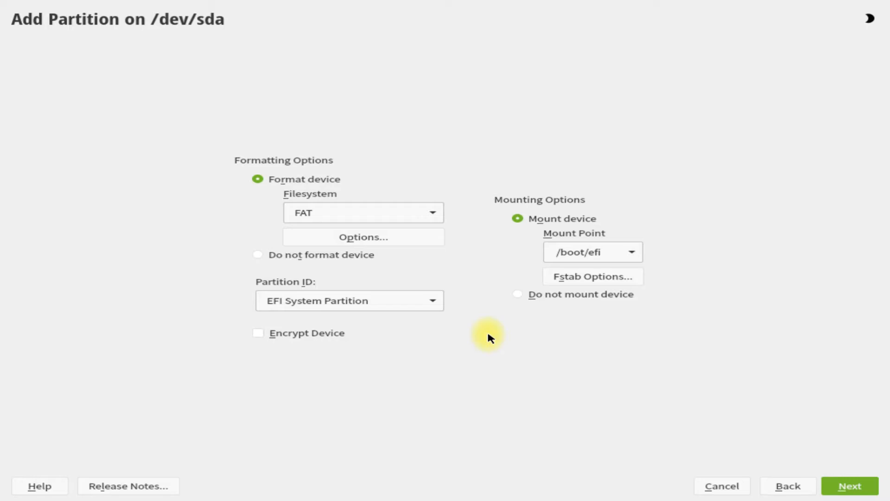
{"action": "left_click", "coordinate": [850, 485]}
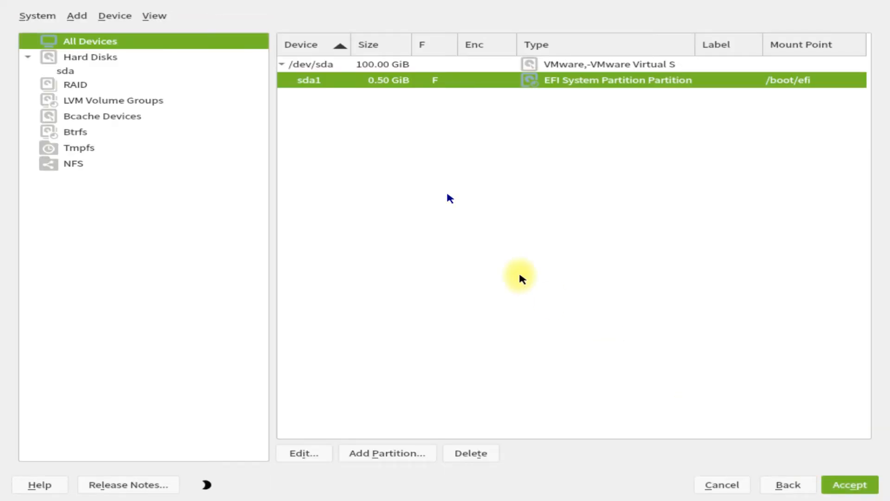
{"action": "mouse_move", "coordinate": [388, 148]}
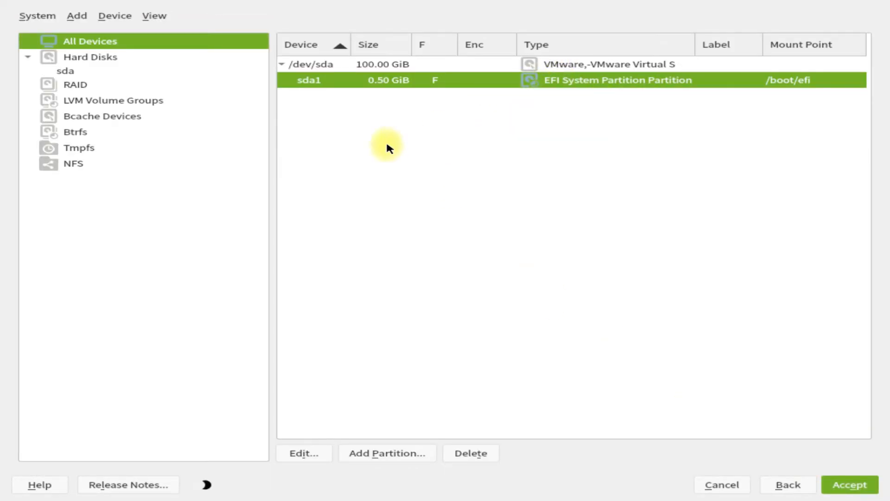
Step: Add a 45 GiB custom-size partition on /dev/sda with the Operating System role
{"action": "left_click", "coordinate": [388, 452]}
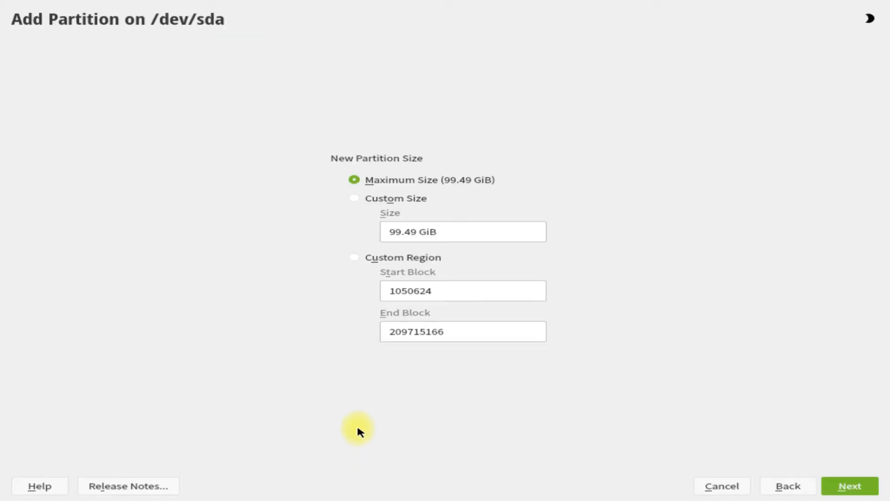
{"action": "mouse_move", "coordinate": [429, 238]}
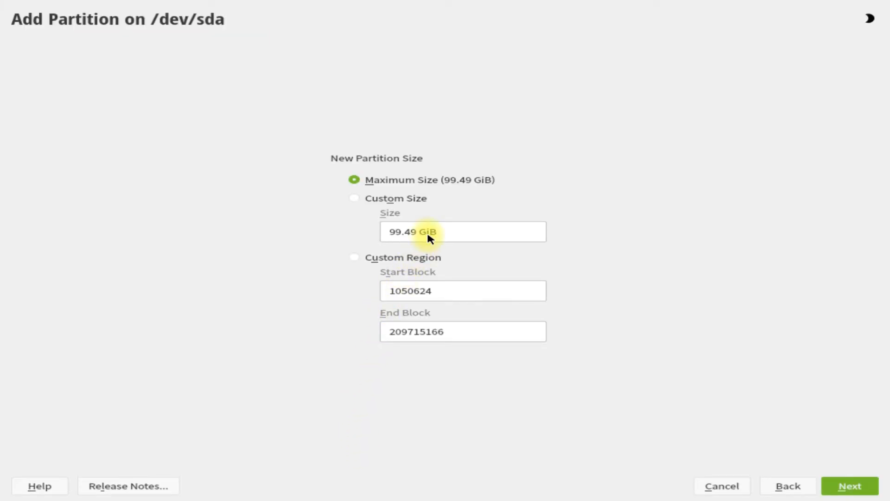
{"action": "mouse_move", "coordinate": [448, 232]}
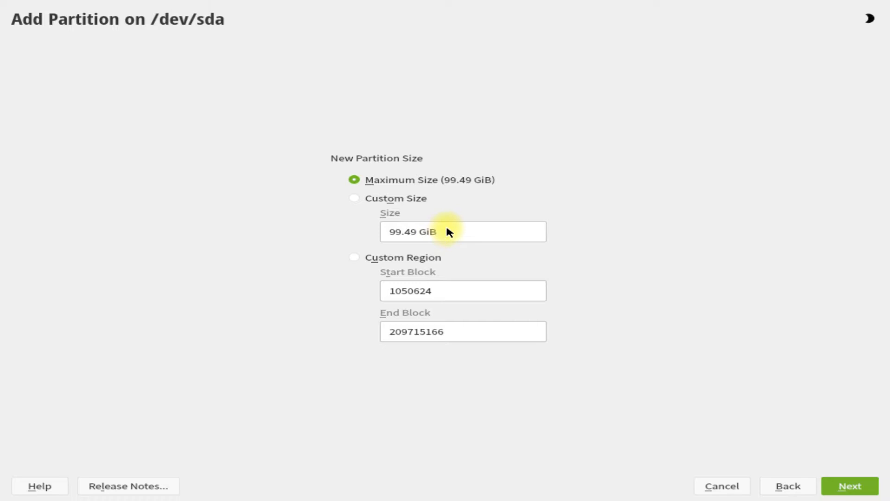
{"action": "mouse_move", "coordinate": [417, 235]}
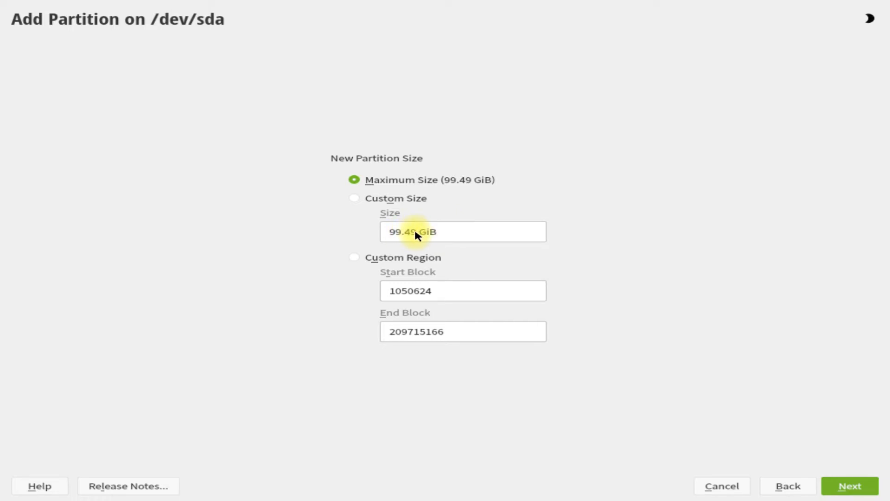
{"action": "mouse_move", "coordinate": [362, 203]}
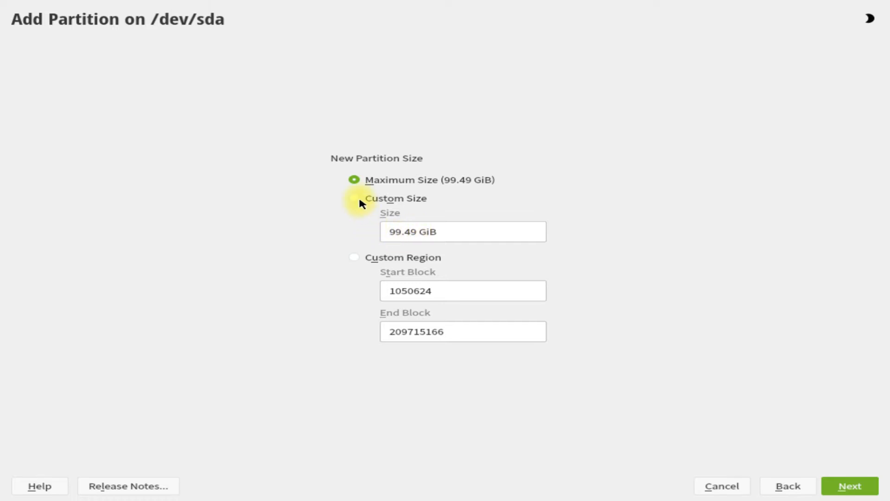
{"action": "left_click", "coordinate": [354, 198]}
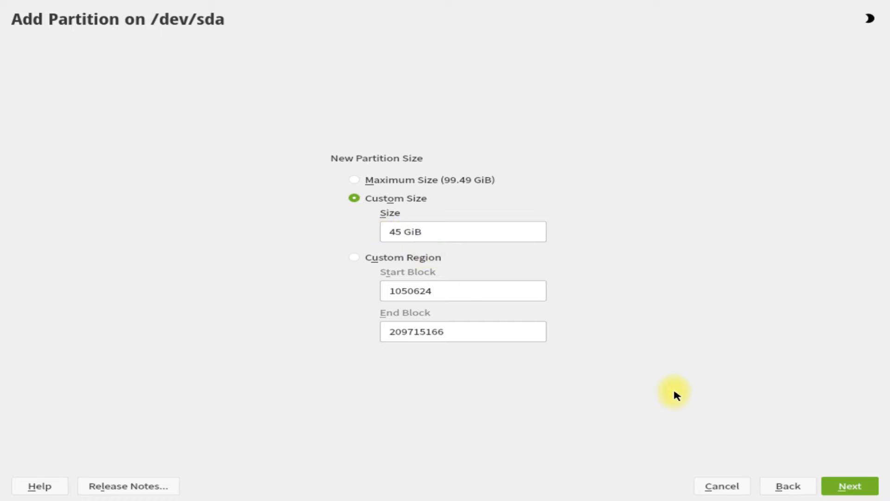
{"action": "left_click", "coordinate": [849, 485]}
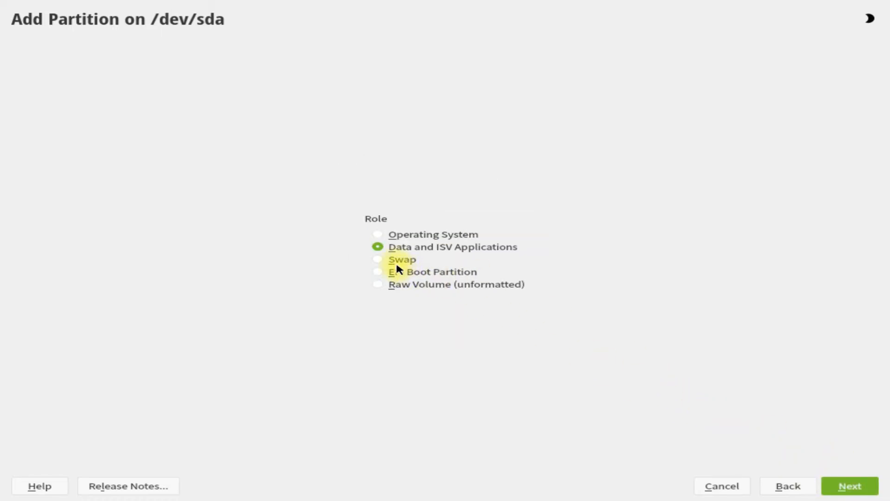
{"action": "left_click", "coordinate": [377, 234]}
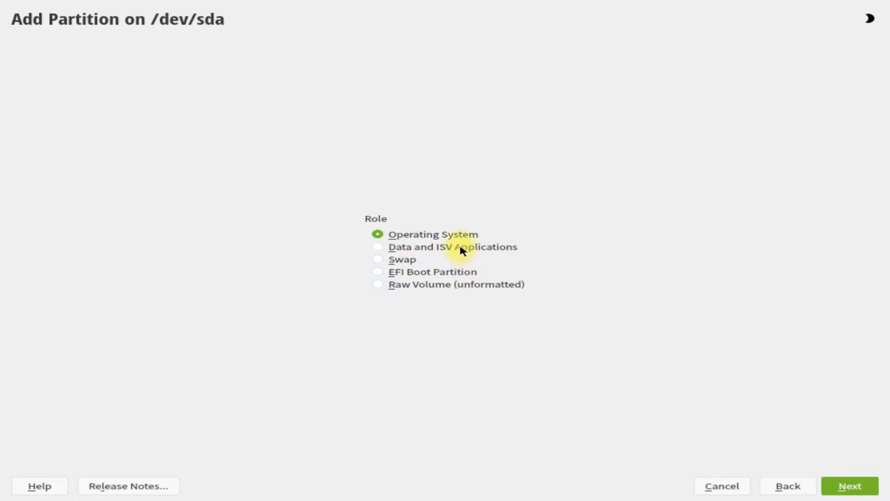
{"action": "mouse_move", "coordinate": [850, 485]}
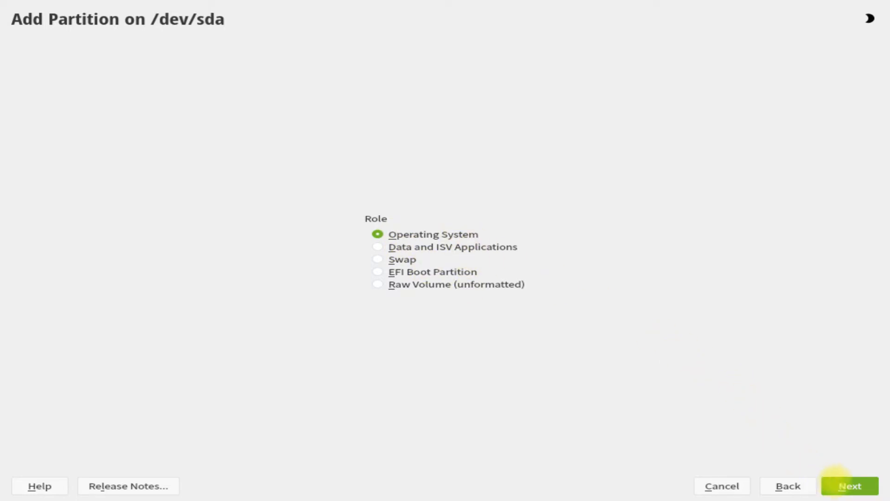
{"action": "left_click", "coordinate": [849, 485]}
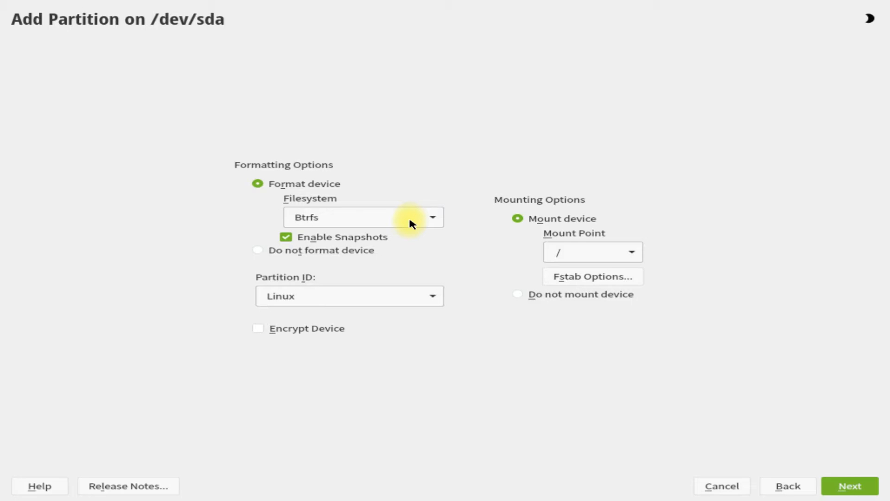
Step: Keep Btrfs mounted at / with snapshots off, creating the root partition sda2
{"action": "left_click", "coordinate": [431, 217]}
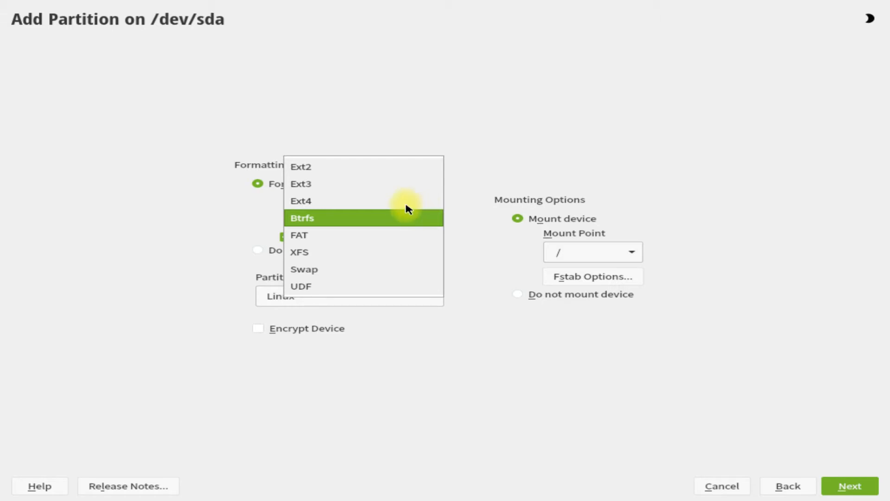
{"action": "left_click", "coordinate": [302, 217]}
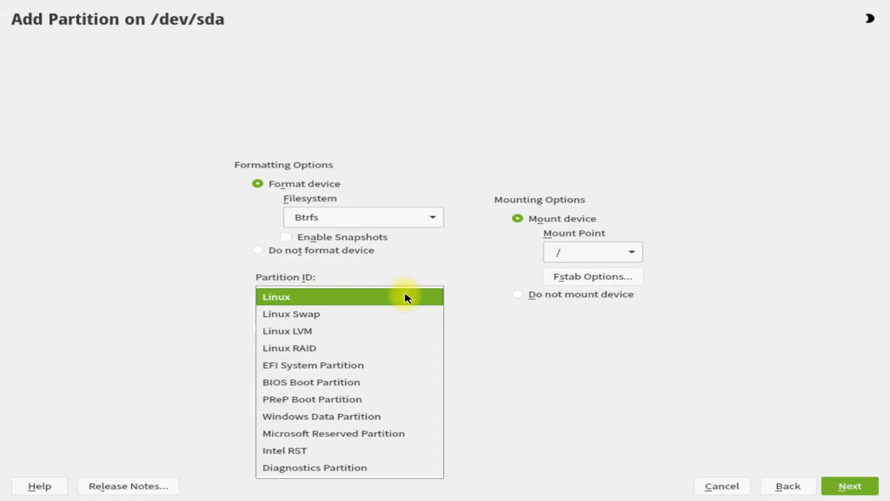
{"action": "left_click", "coordinate": [349, 296]}
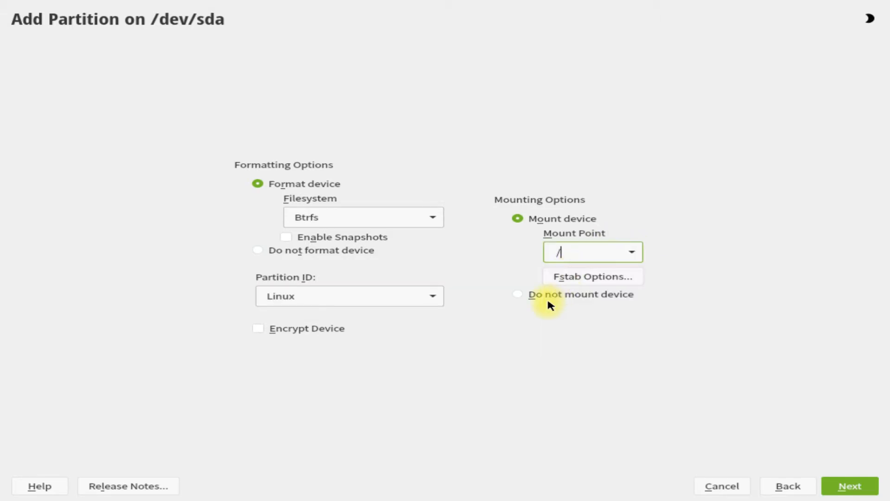
{"action": "left_click", "coordinate": [850, 484]}
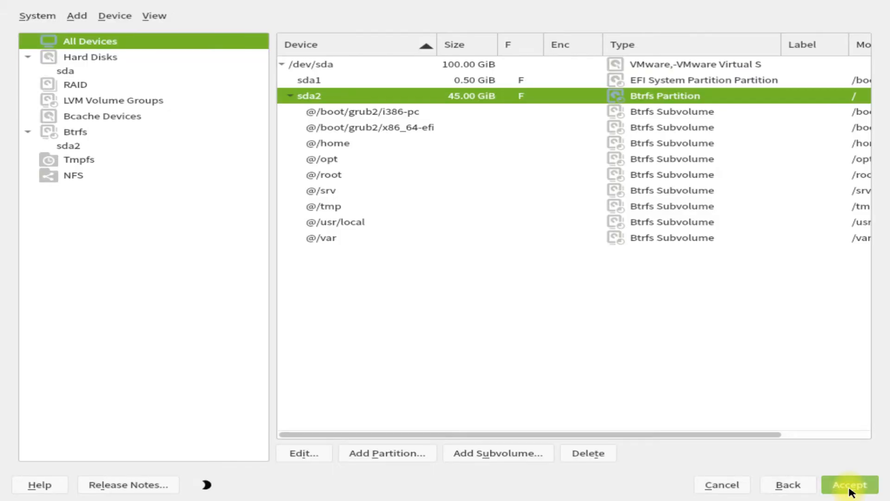
{"action": "mouse_move", "coordinate": [567, 356]}
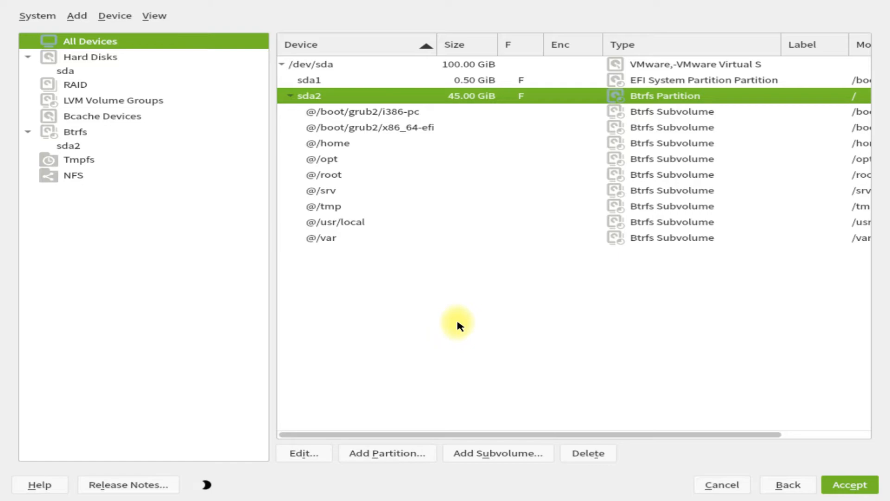
{"action": "mouse_move", "coordinate": [498, 411]}
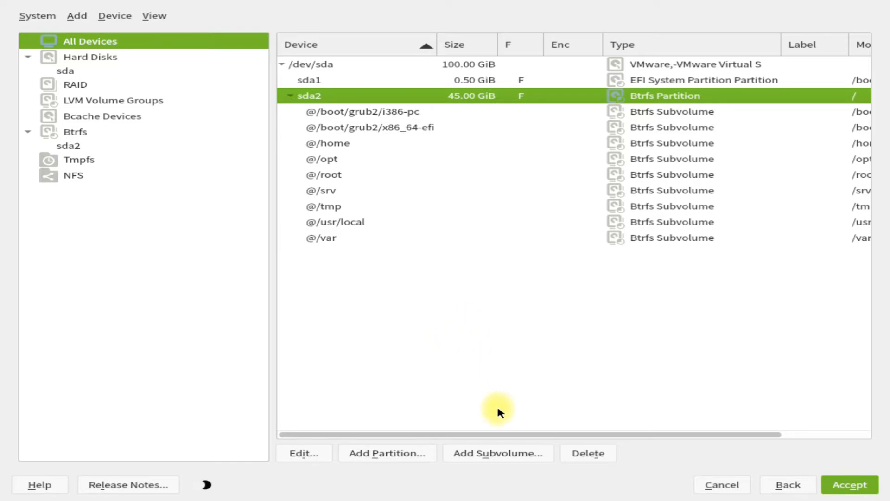
Step: Collapse the Btrfs subvolume list under sda2 in the device list
{"action": "left_click", "coordinate": [290, 96]}
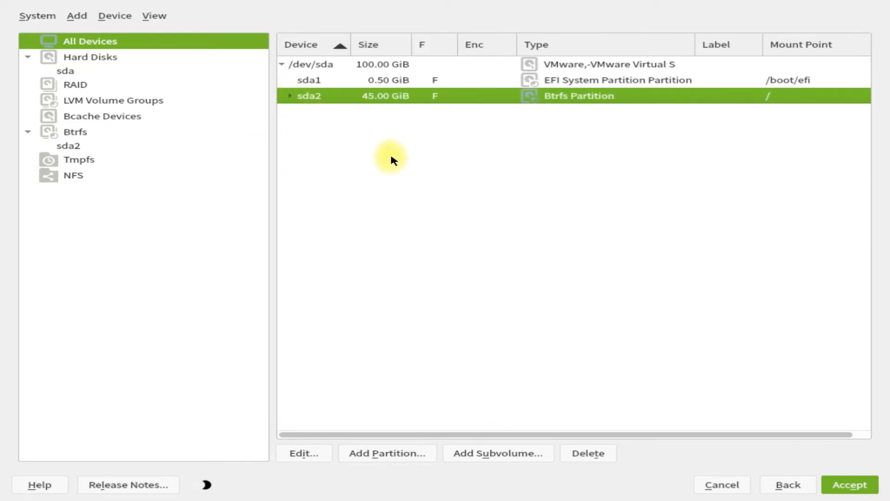
{"action": "mouse_move", "coordinate": [388, 452]}
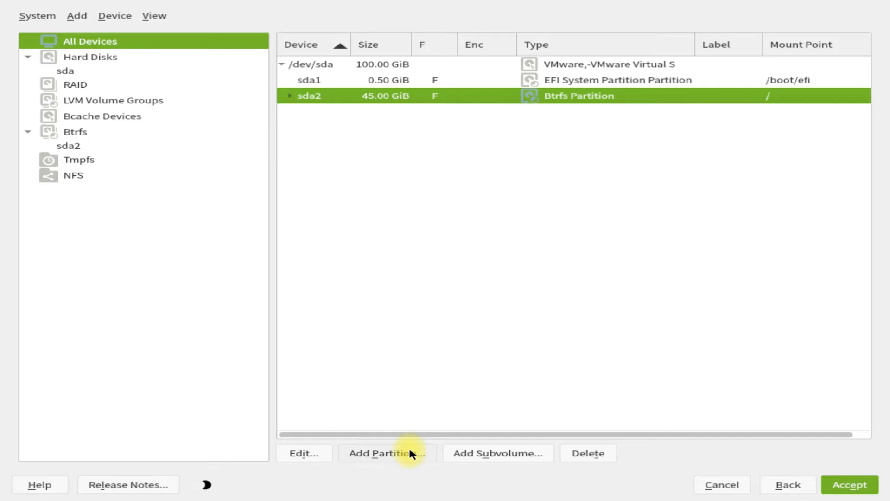
Step: Add an 8 GiB partition with the Swap role, creating sda3 mounted as swap
{"action": "left_click", "coordinate": [387, 453]}
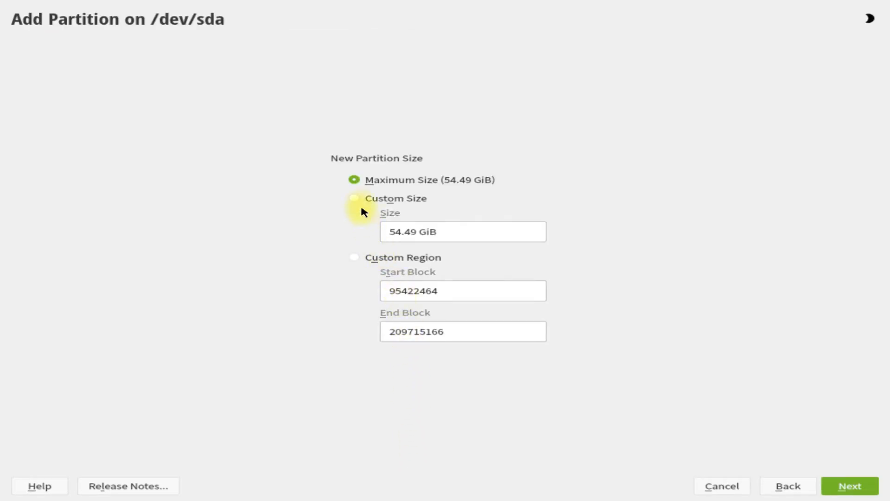
{"action": "left_click", "coordinate": [354, 198]}
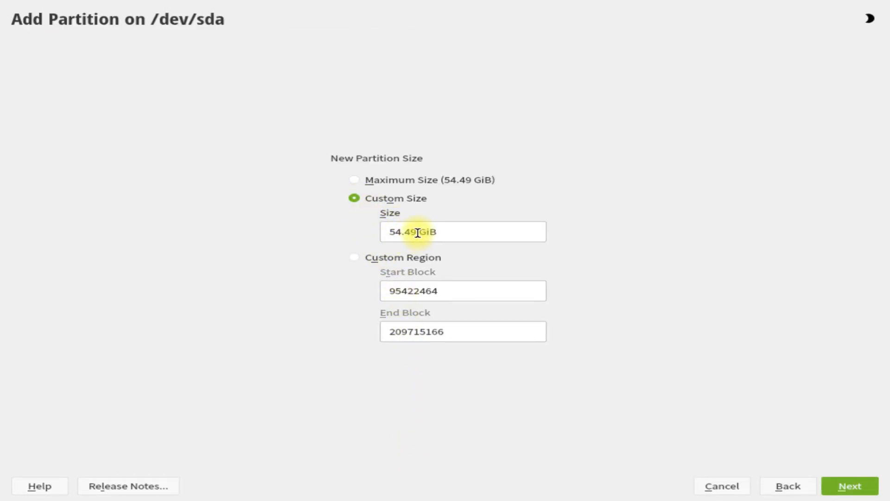
{"action": "double_click", "coordinate": [403, 231]}
{"action": "type", "text": "8"}
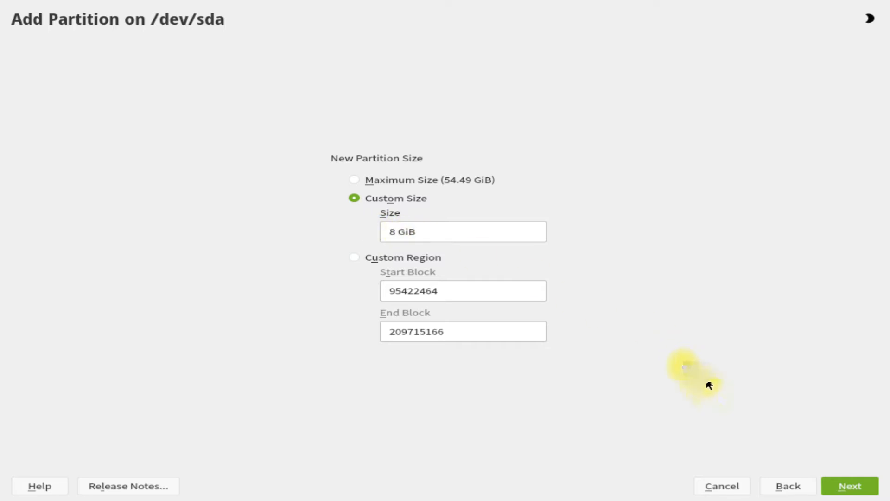
{"action": "left_click", "coordinate": [849, 485]}
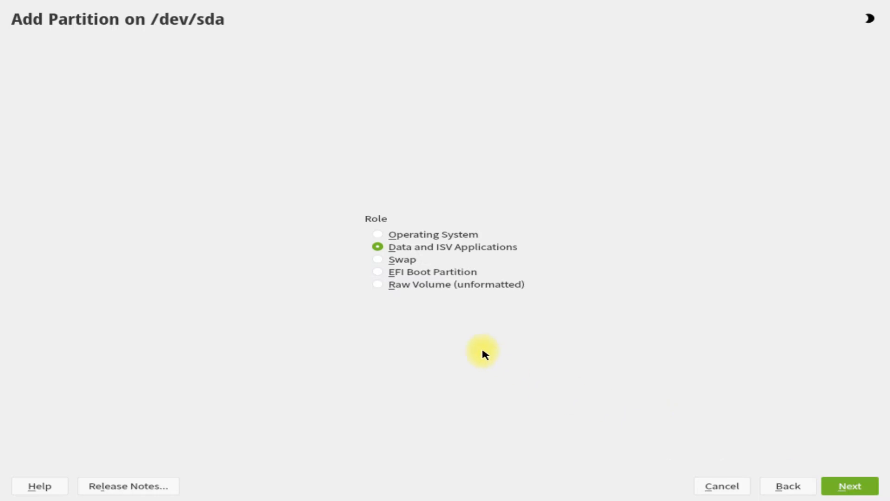
{"action": "left_click", "coordinate": [377, 259]}
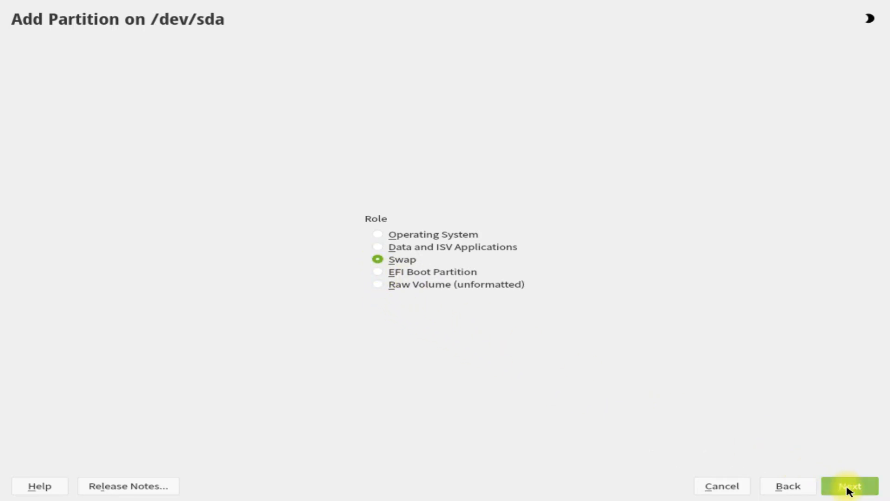
{"action": "left_click", "coordinate": [848, 485]}
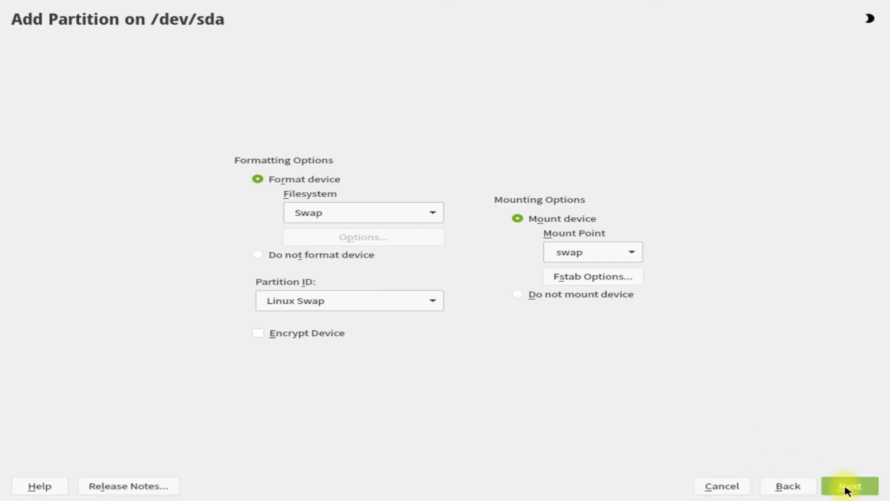
{"action": "left_click", "coordinate": [850, 485]}
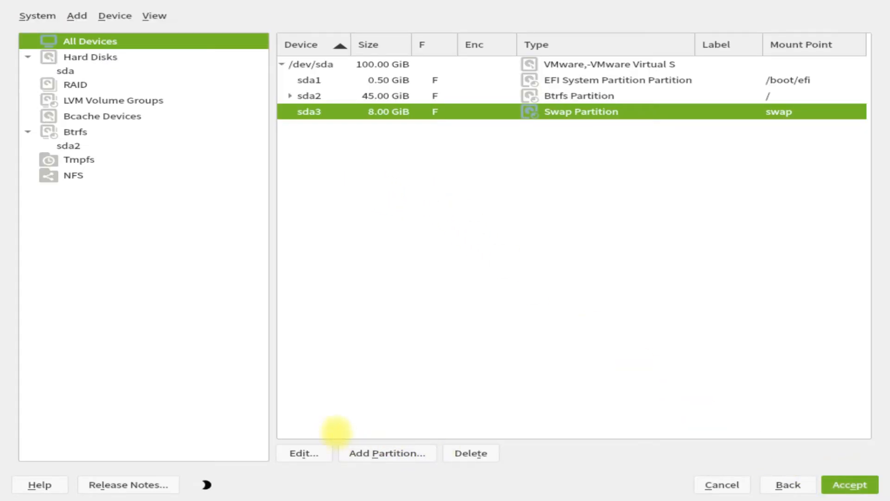
Step: Add a maximum-size 46.50 GiB Data partition, XFS at /home (sda4), and accept the layout
{"action": "left_click", "coordinate": [387, 453]}
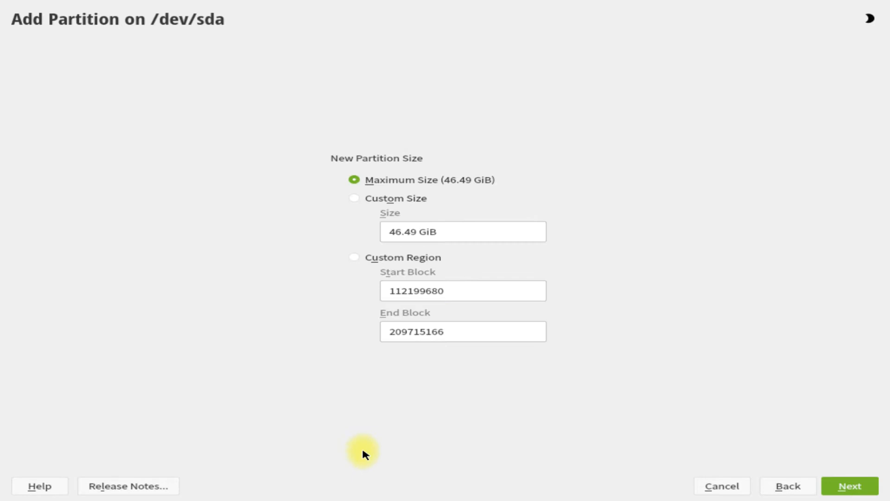
{"action": "mouse_move", "coordinate": [783, 458]}
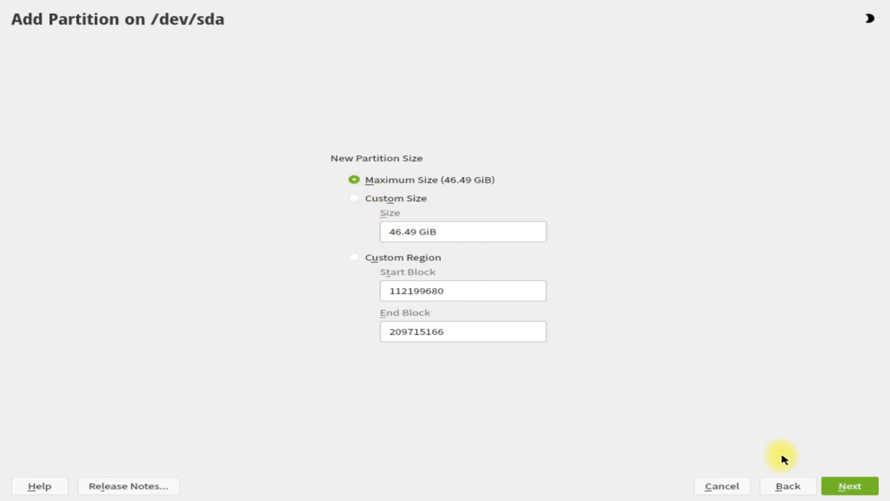
{"action": "left_click", "coordinate": [850, 484]}
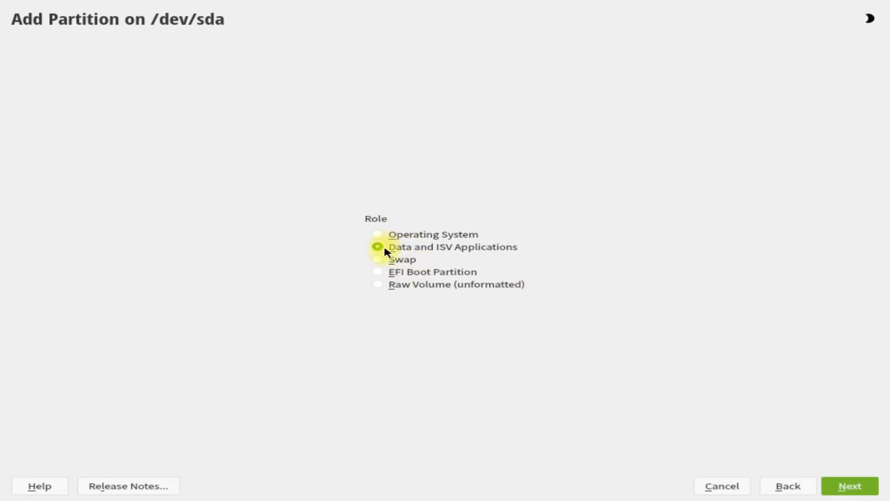
{"action": "left_click", "coordinate": [849, 485]}
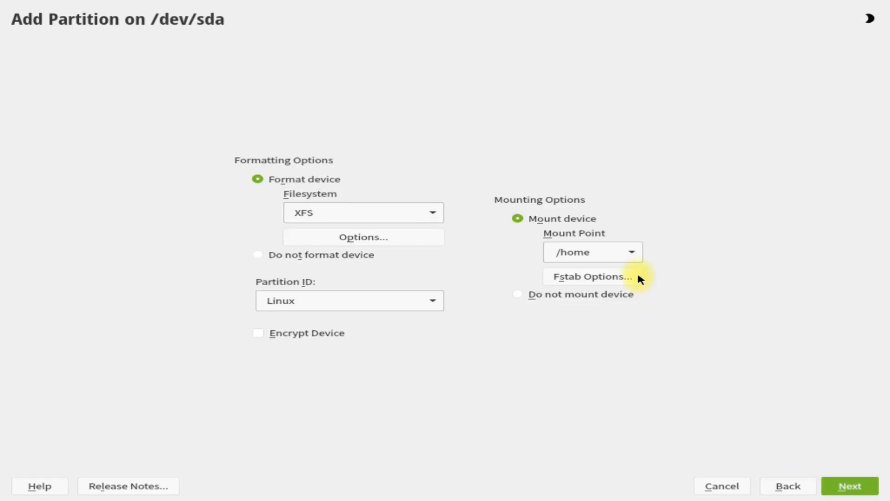
{"action": "mouse_move", "coordinate": [423, 216]}
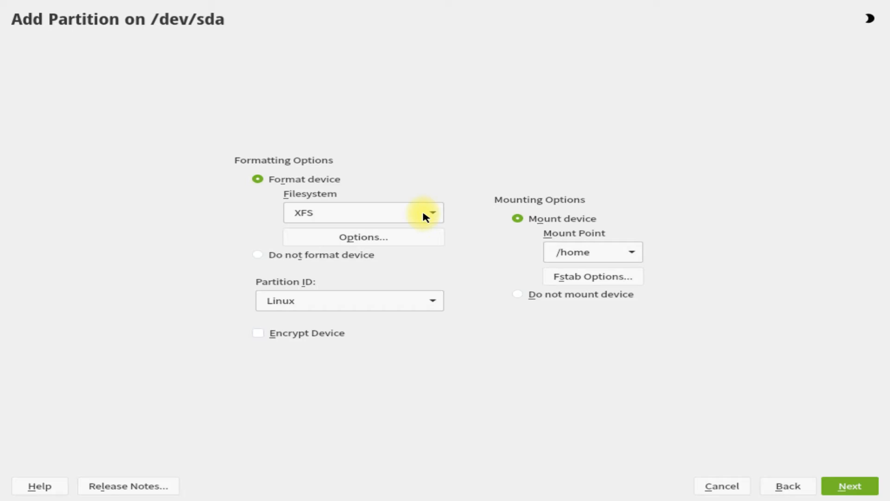
{"action": "left_click", "coordinate": [850, 485]}
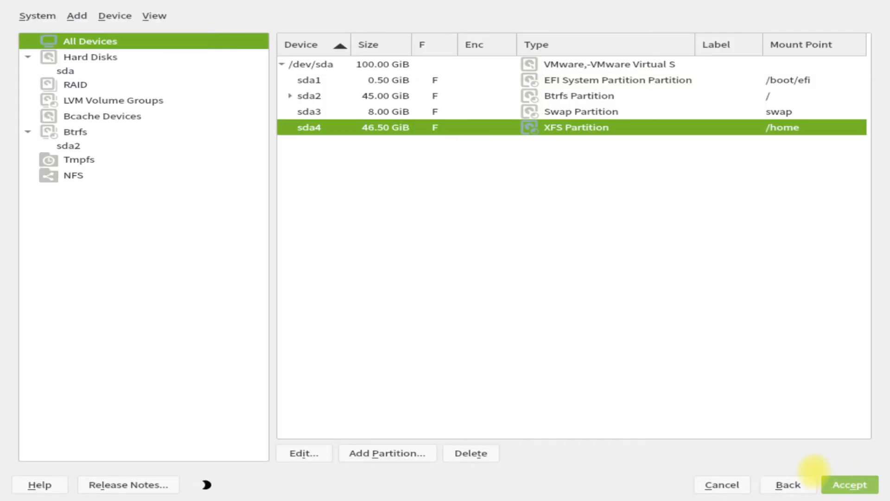
{"action": "mouse_move", "coordinate": [795, 469]}
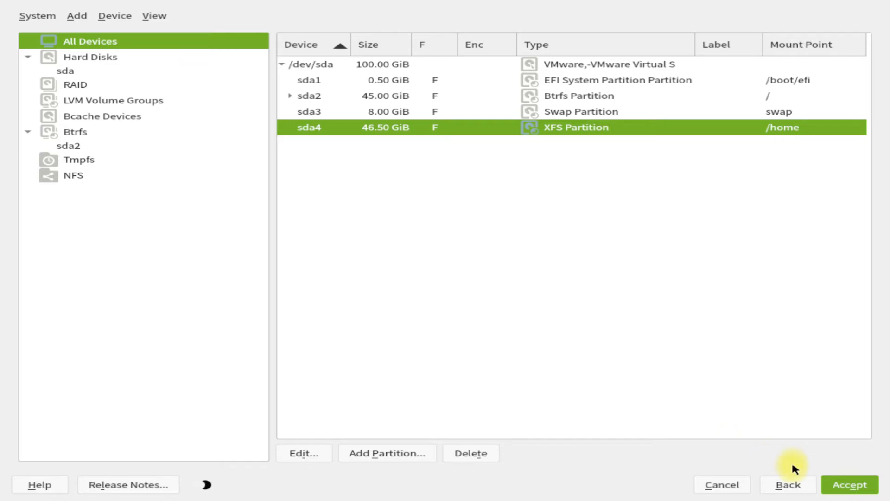
{"action": "left_click", "coordinate": [850, 484]}
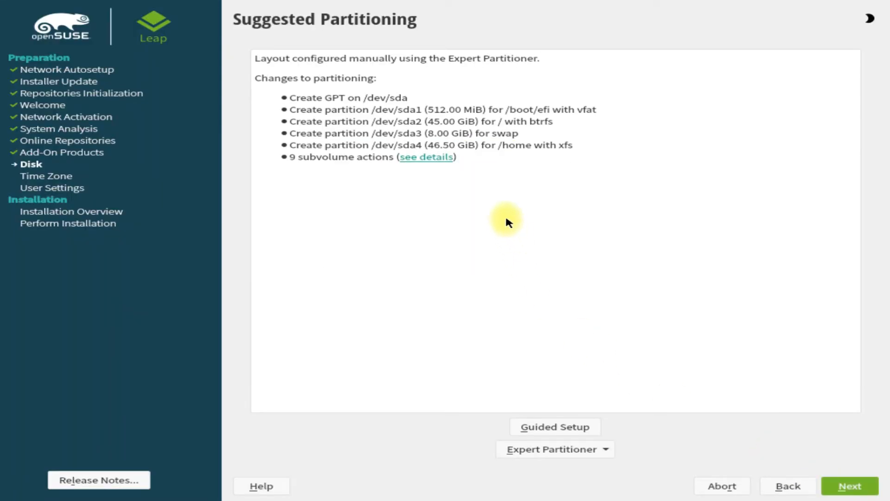
Step: Review the plan's subvolume details, accept it, keep Eastern (New York) time zone, and reach Local User
{"action": "left_click", "coordinate": [425, 156]}
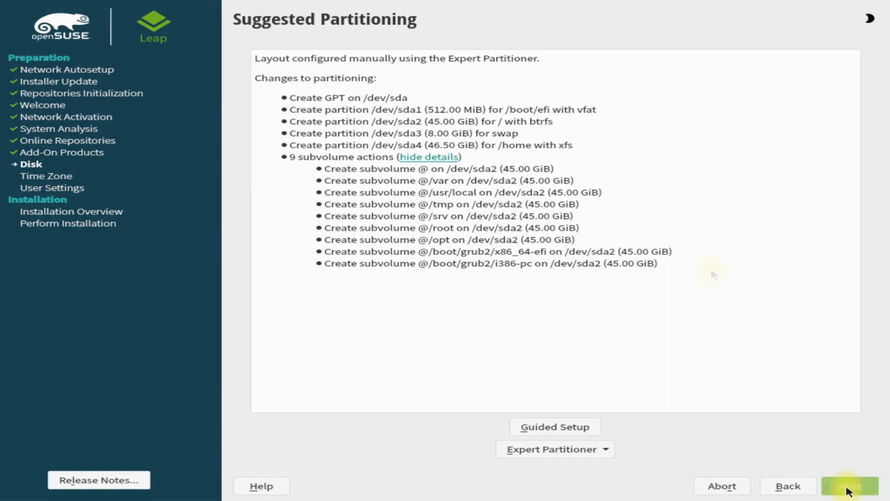
{"action": "left_click", "coordinate": [851, 485]}
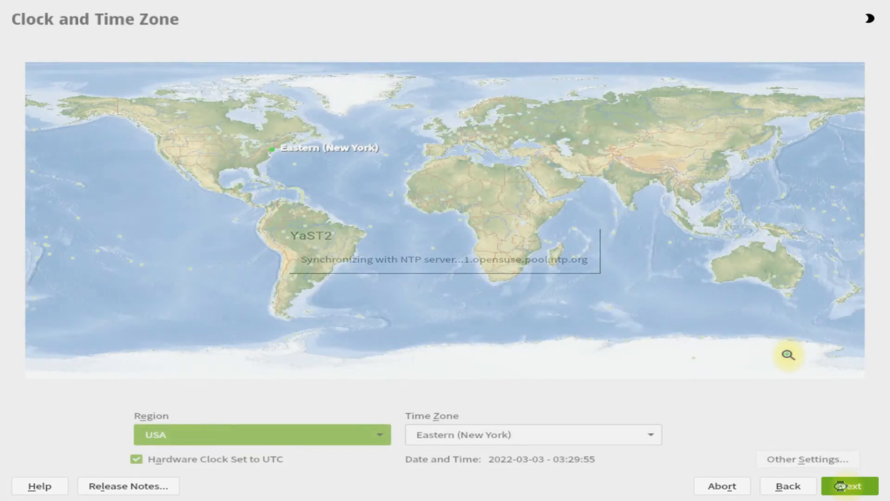
{"action": "left_click", "coordinate": [850, 485]}
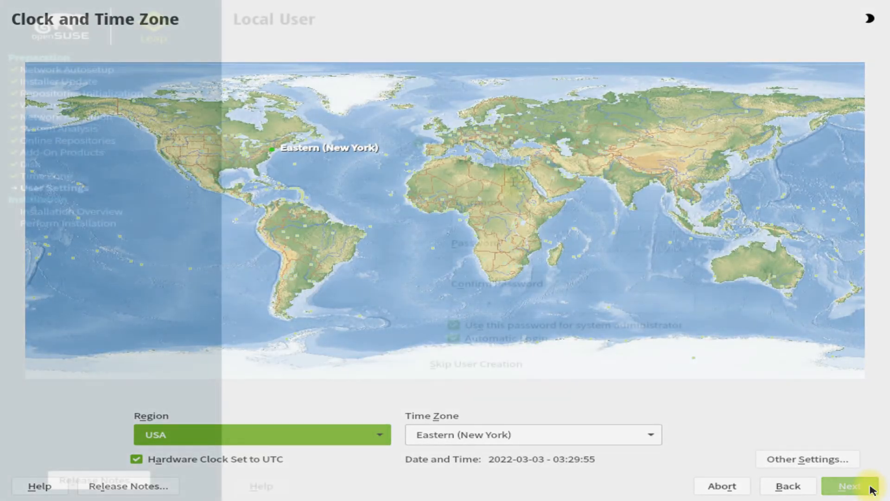
{"action": "left_click", "coordinate": [849, 485]}
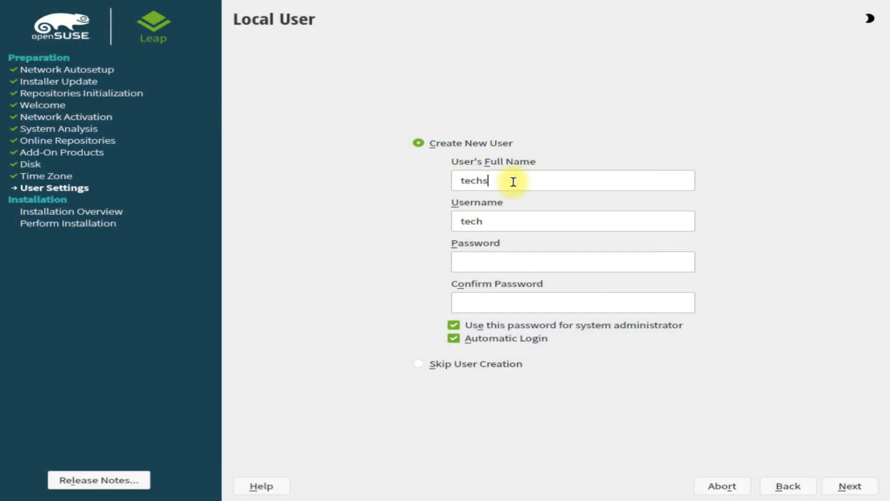
Step: Create user techsolutionz with its password, accepting the weak-password warning, and continue to Installation Settings
{"action": "type", "text": "olutionz"}
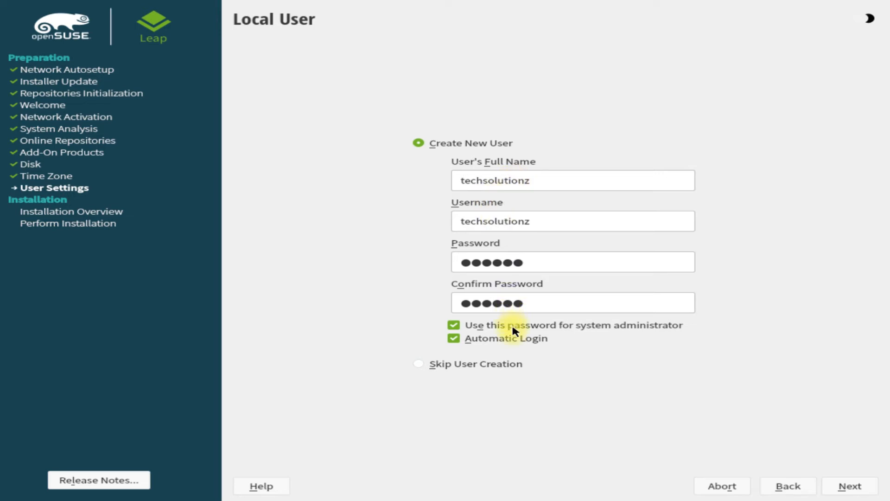
{"action": "mouse_move", "coordinate": [759, 466]}
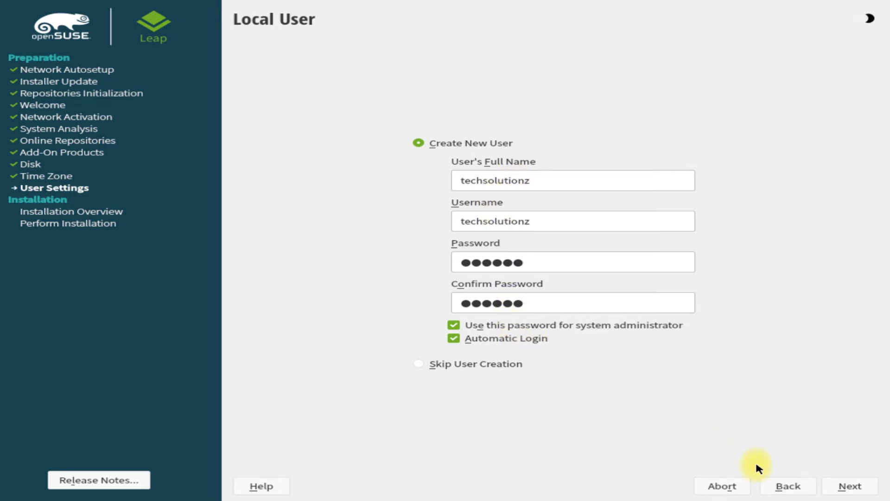
{"action": "left_click", "coordinate": [850, 485]}
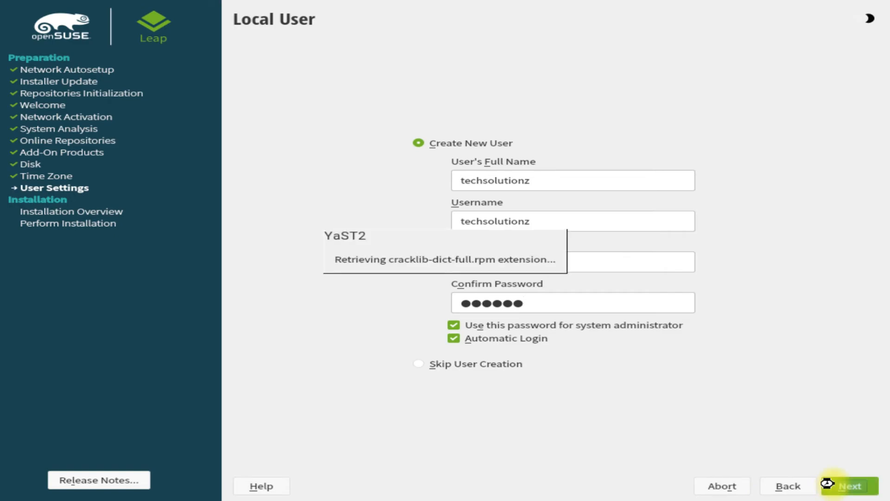
{"action": "left_click", "coordinate": [849, 485]}
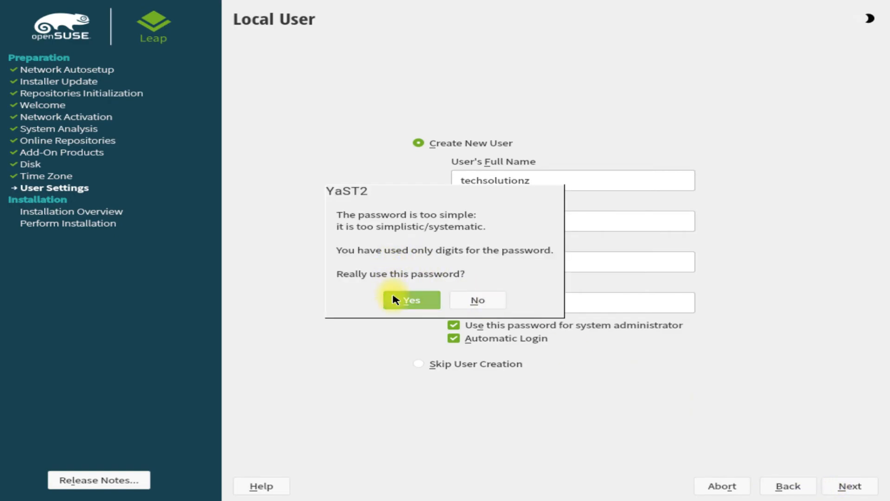
{"action": "left_click", "coordinate": [411, 300]}
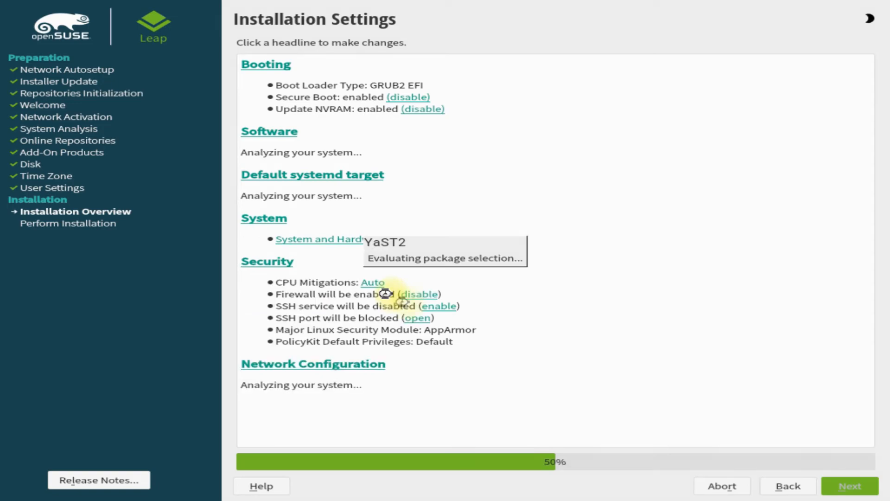
{"action": "mouse_move", "coordinate": [603, 339]}
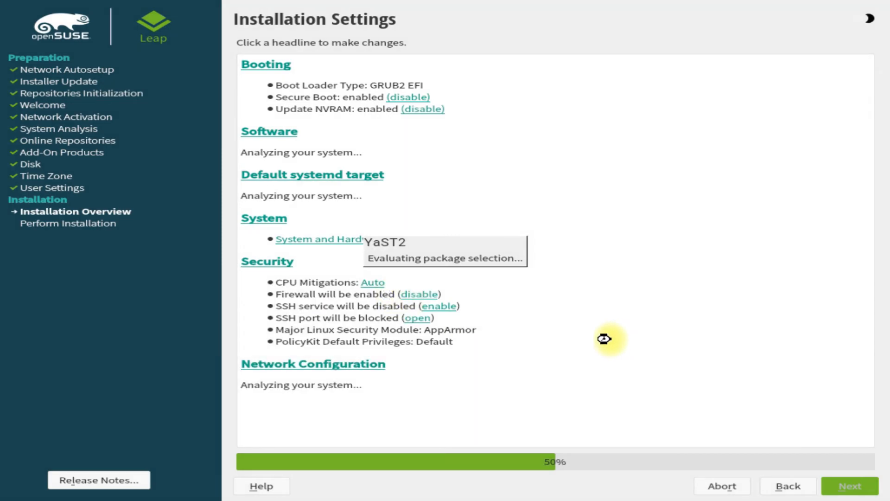
{"action": "mouse_move", "coordinate": [639, 351]}
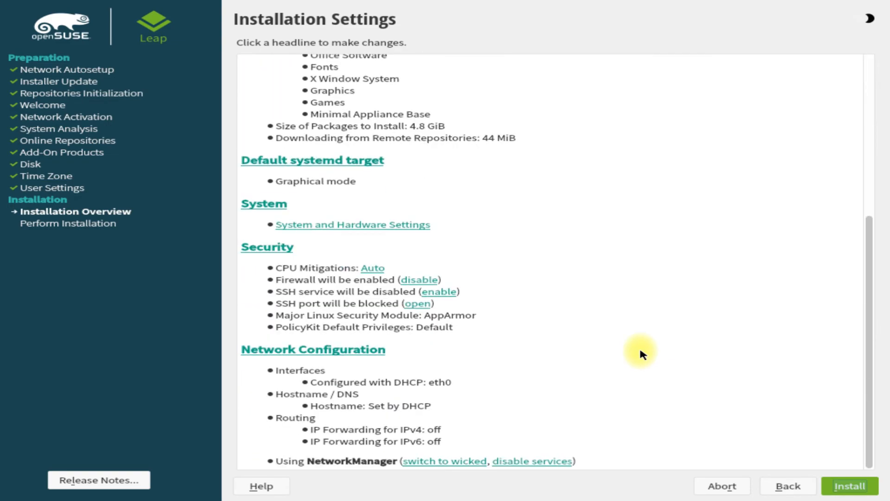
{"action": "mouse_move", "coordinate": [797, 447]}
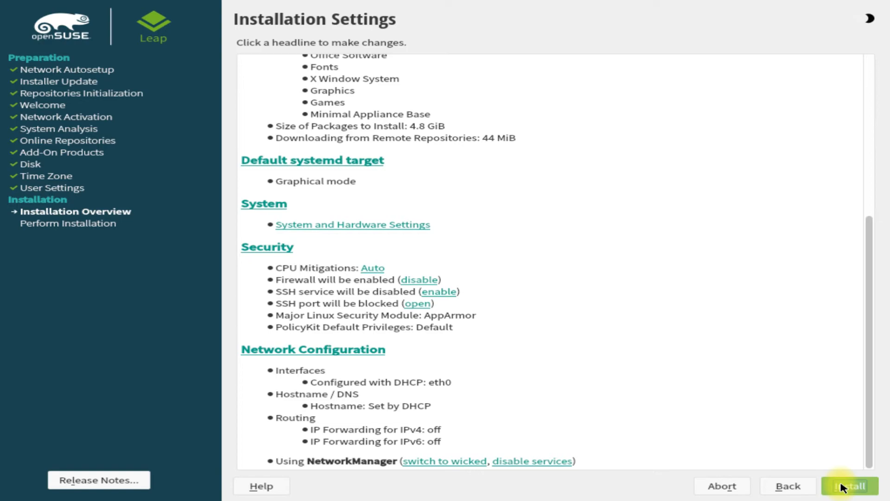
Step: Start the installation from Installation Settings and confirm it in the Confirm Installation dialog
{"action": "left_click", "coordinate": [848, 485]}
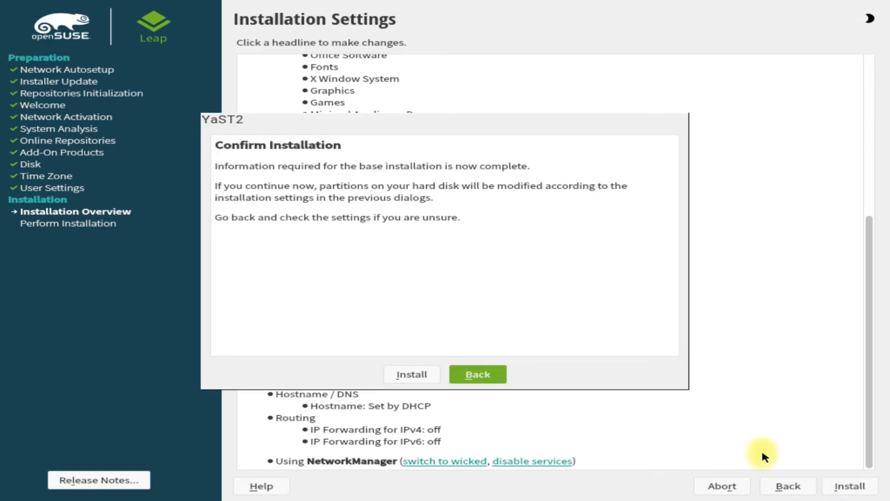
{"action": "left_click", "coordinate": [411, 374]}
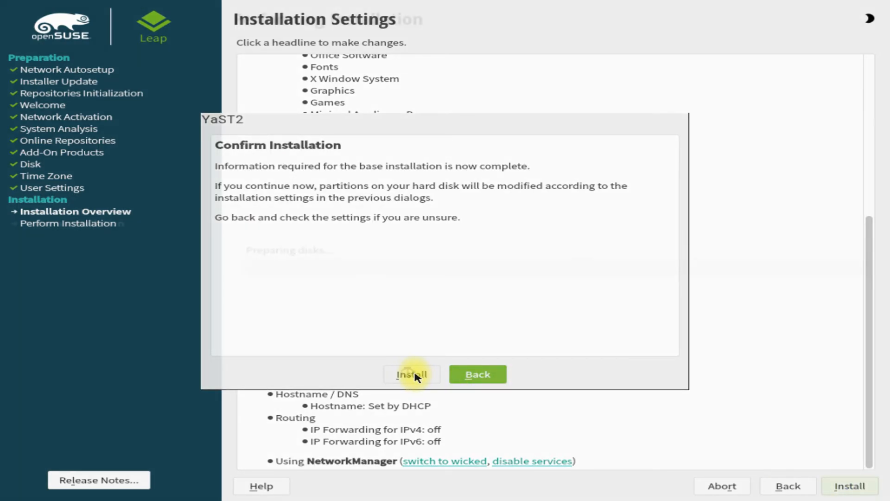
{"action": "left_click", "coordinate": [410, 373]}
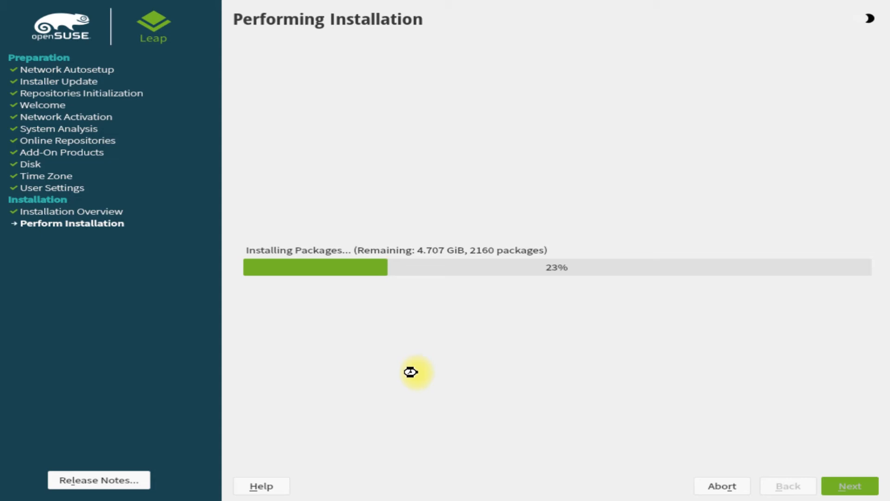
{"action": "mouse_move", "coordinate": [860, 3]}
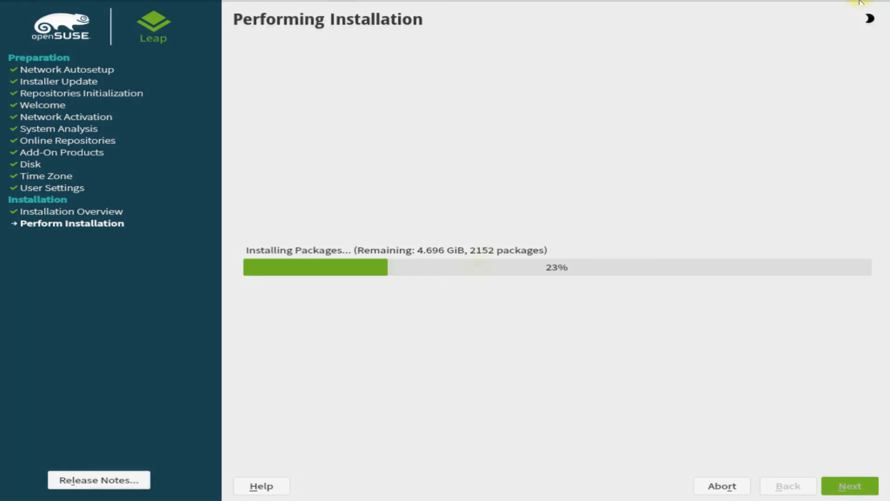